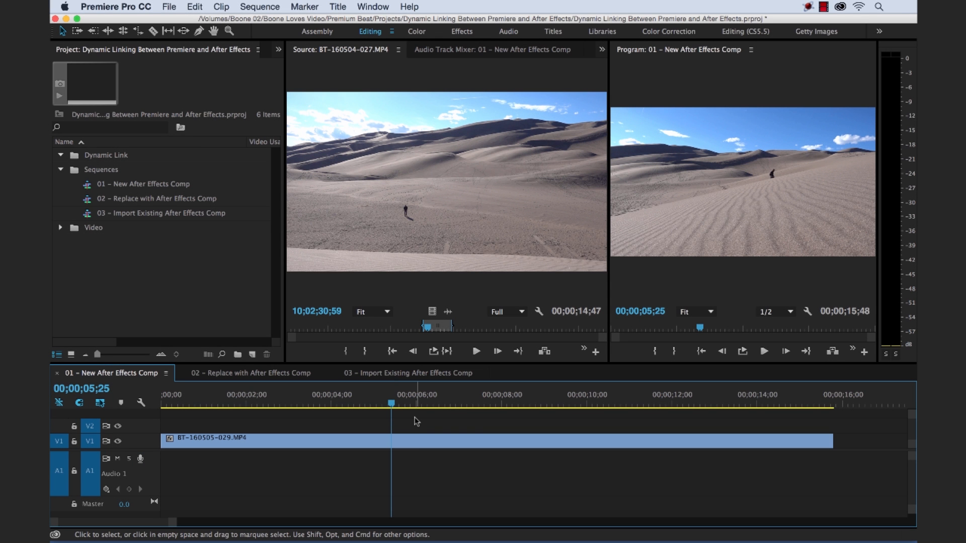
{"action": "mouse_move", "coordinate": [395, 422]}
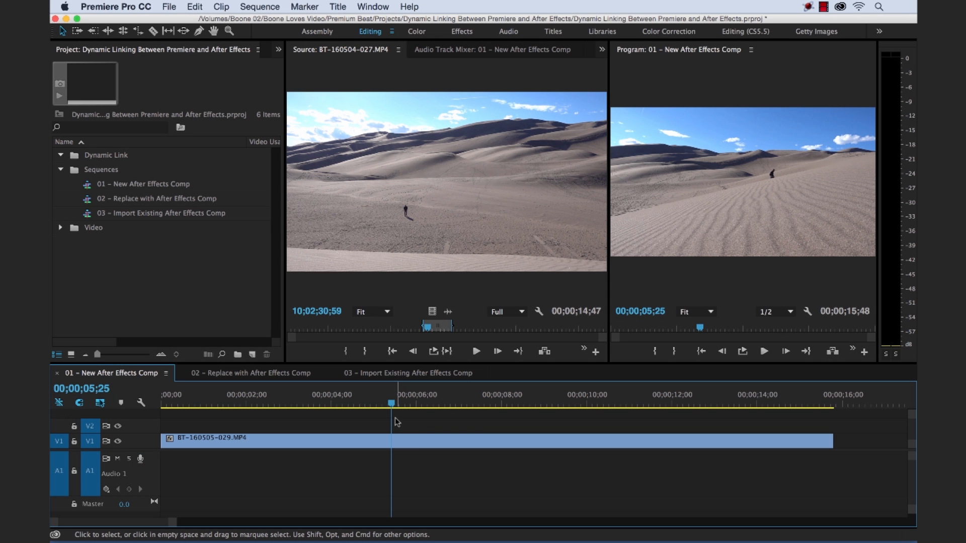
{"action": "mouse_move", "coordinate": [299, 403]}
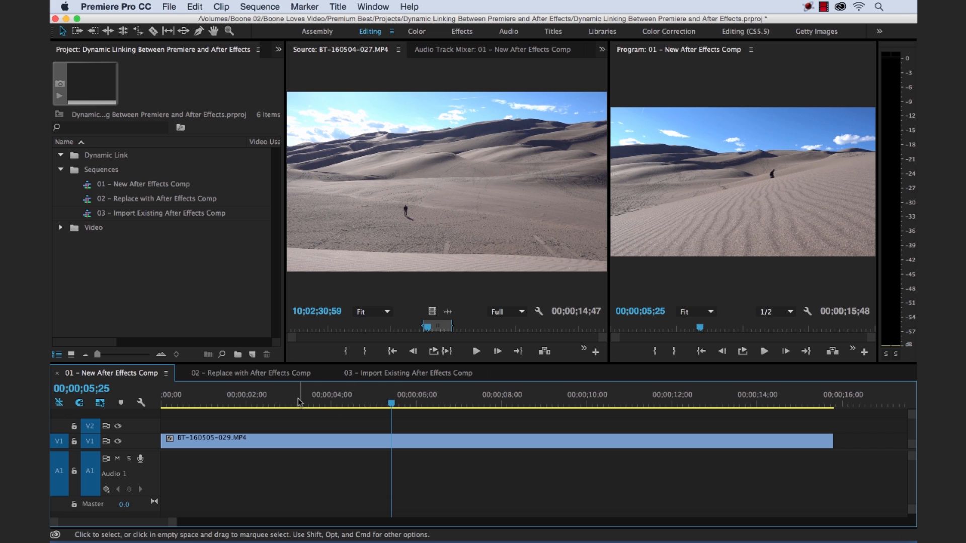
Start a new dynamically linked After Effects composition from the File menu
{"action": "left_click", "coordinate": [169, 6]}
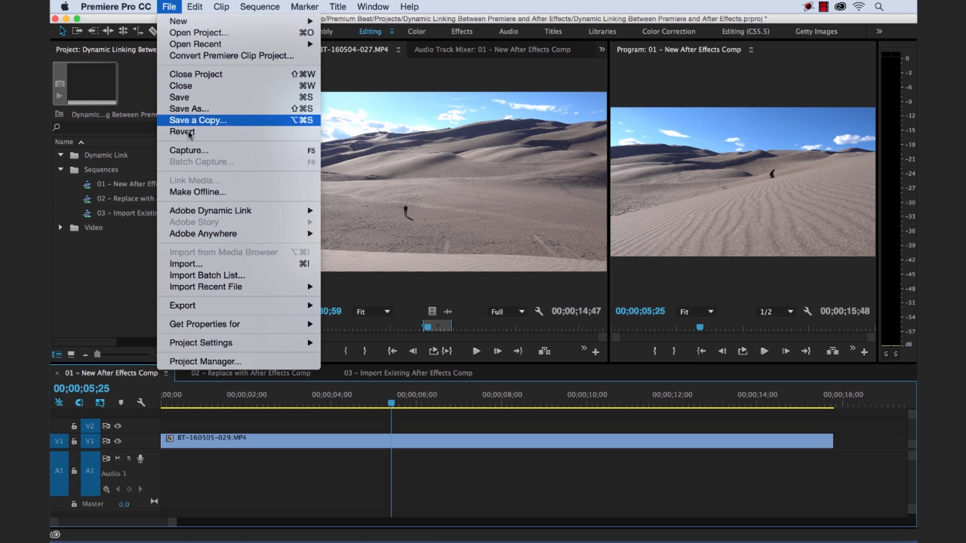
{"action": "mouse_move", "coordinate": [209, 210]}
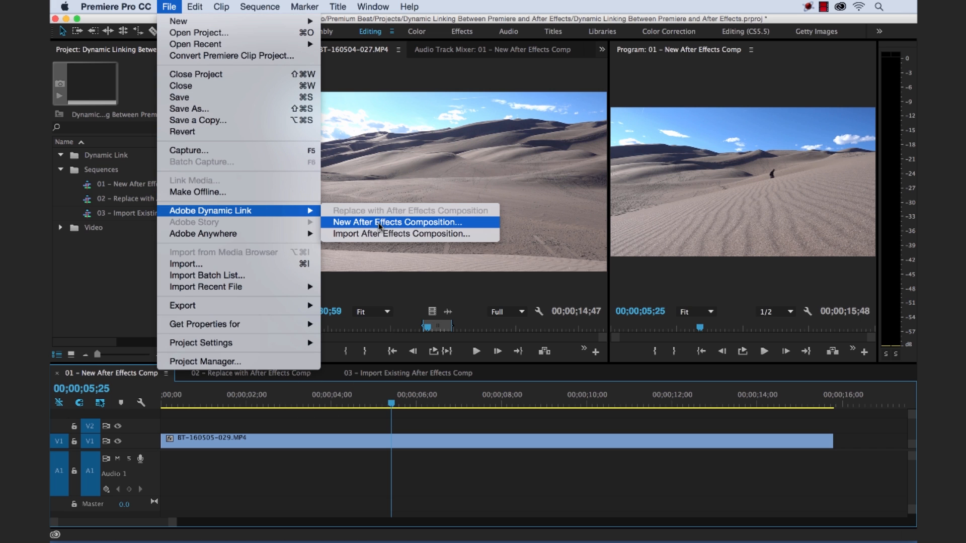
{"action": "left_click", "coordinate": [396, 222]}
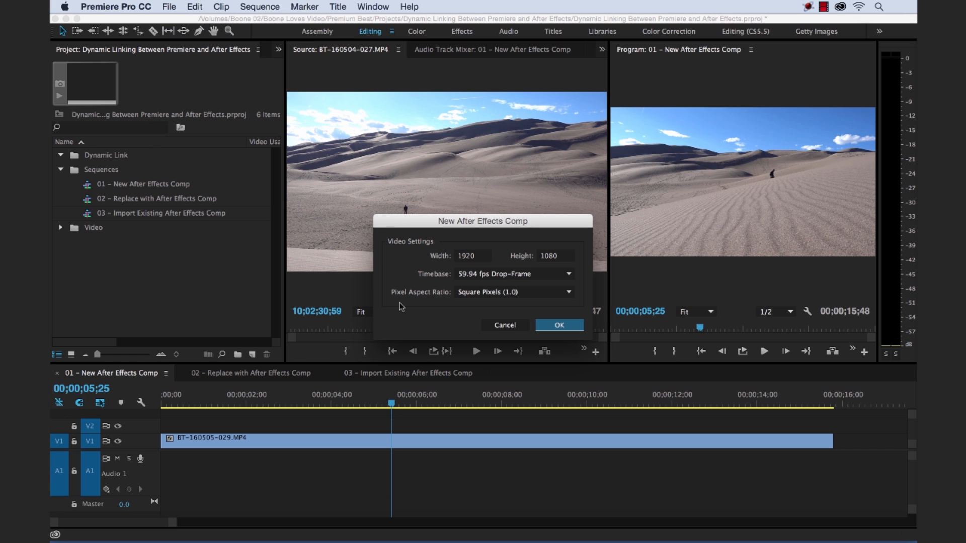
{"action": "mouse_move", "coordinate": [502, 276]}
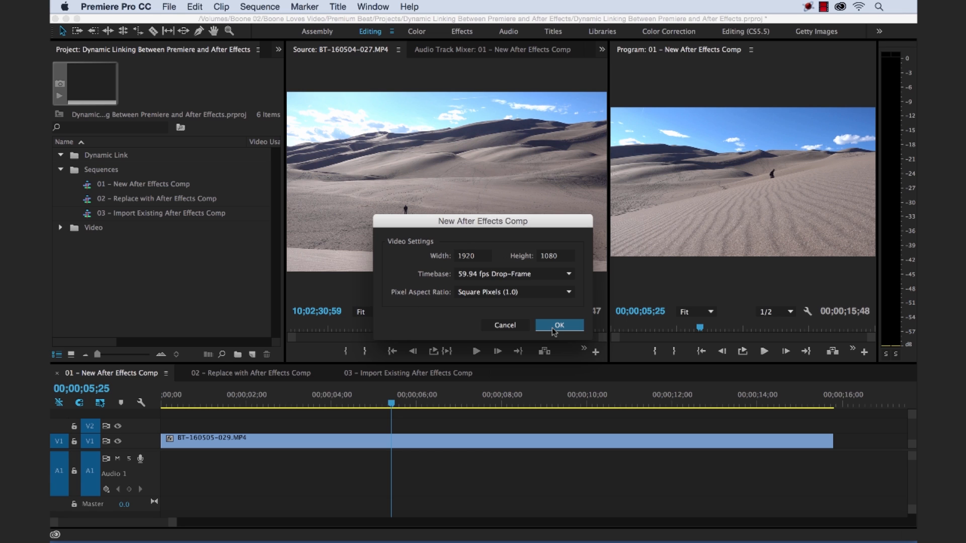
{"action": "mouse_move", "coordinate": [427, 301]}
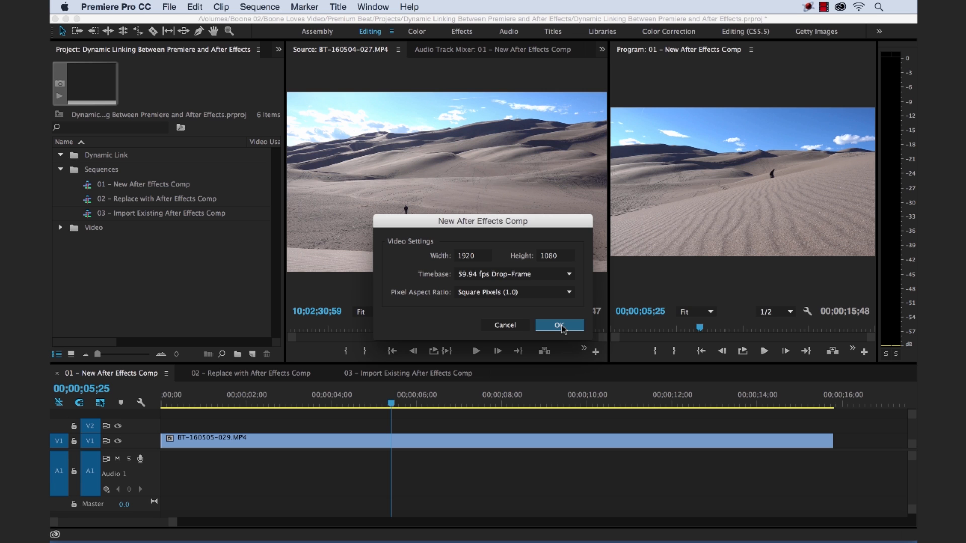
Confirm the linked comp at 1920×1080, 59.94 fps drop-frame, square pixels
{"action": "left_click", "coordinate": [559, 325]}
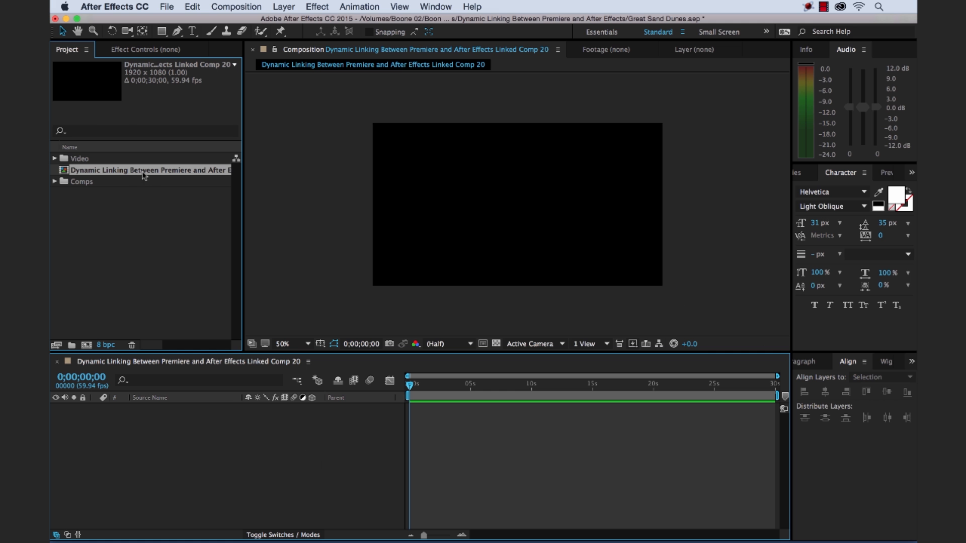
Start renaming Linked Comp 20, typing 'Great S' as the new name
{"action": "double_click", "coordinate": [142, 170]}
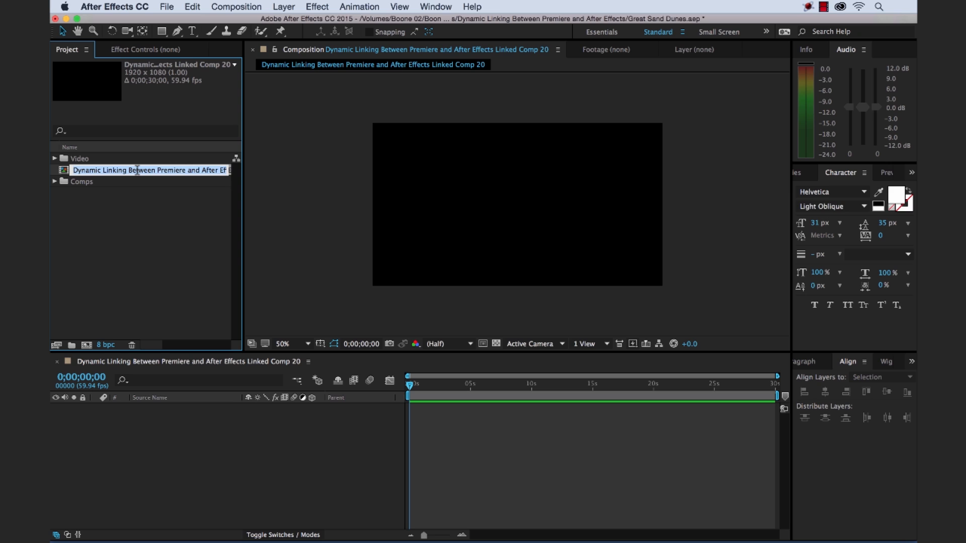
{"action": "type", "text": "Great S"}
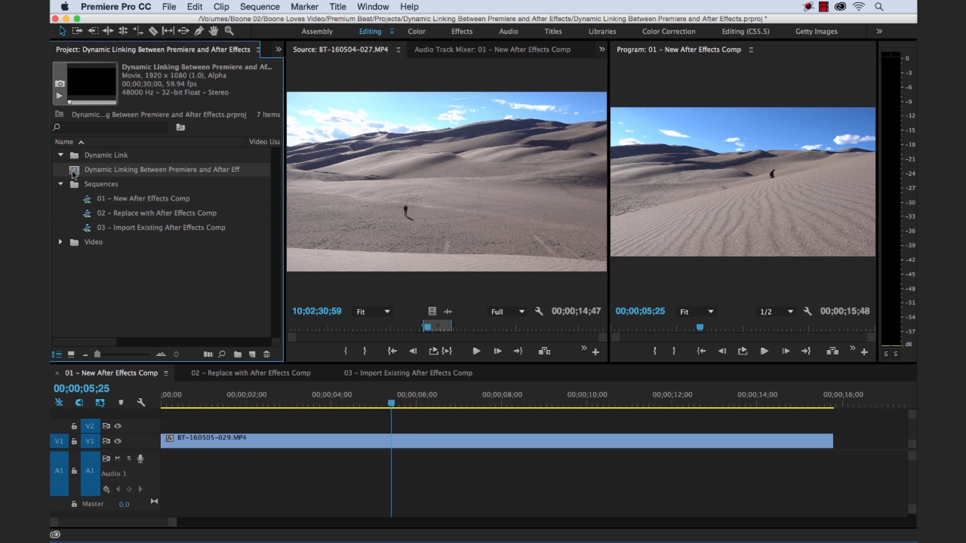
Rename the Dynamic Link bin comp to 'Great Sand Dunes Lower Third'
{"action": "double_click", "coordinate": [161, 169]}
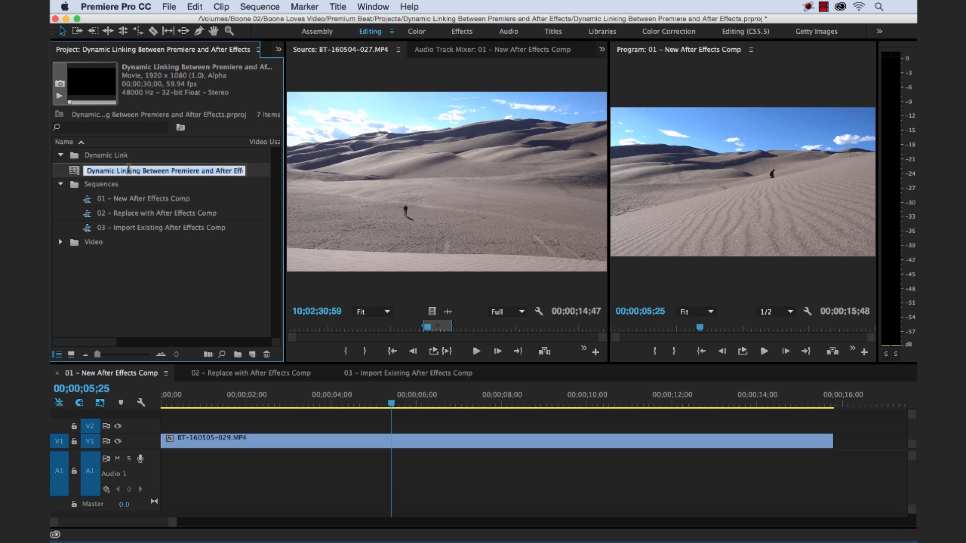
{"action": "type", "text": "Great Sand Dunes Lower Third"}
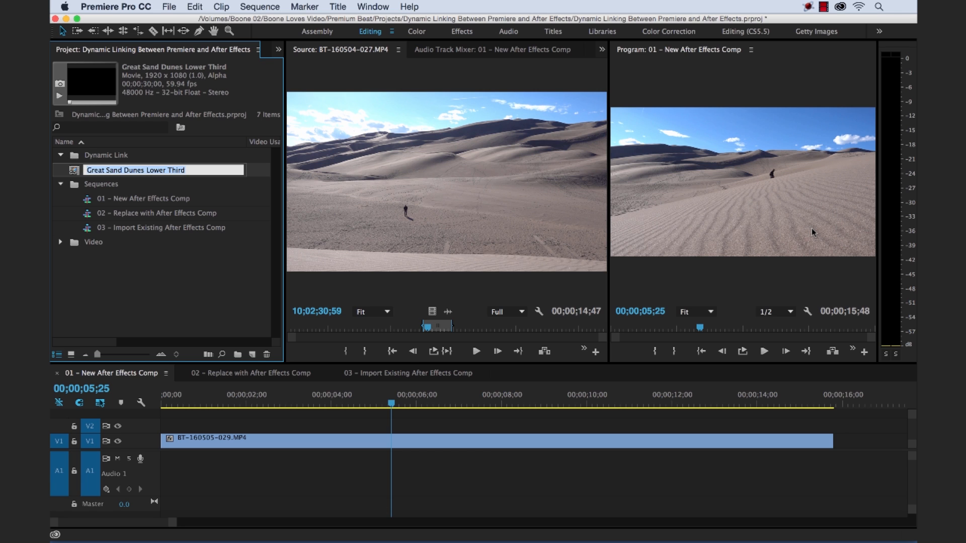
{"action": "mouse_move", "coordinate": [777, 213]}
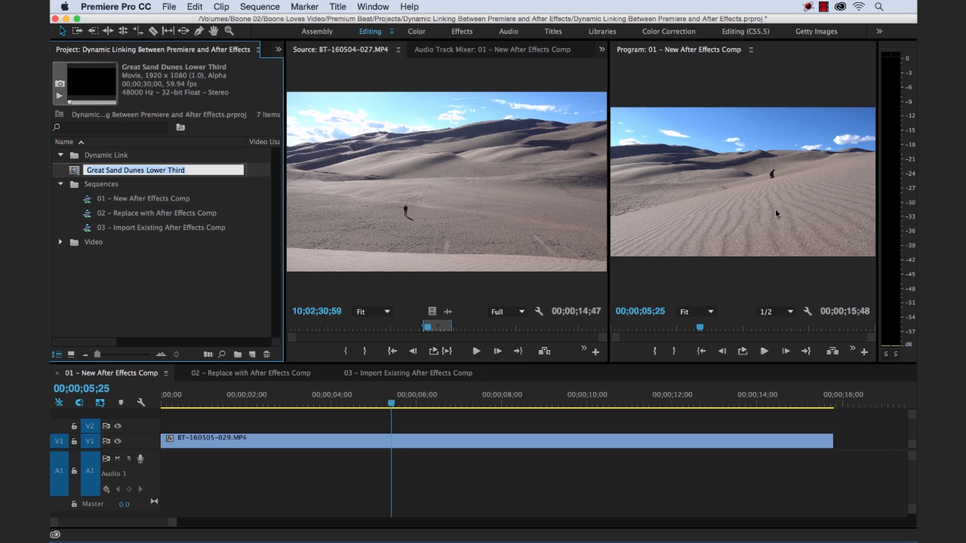
{"action": "mouse_move", "coordinate": [800, 215]}
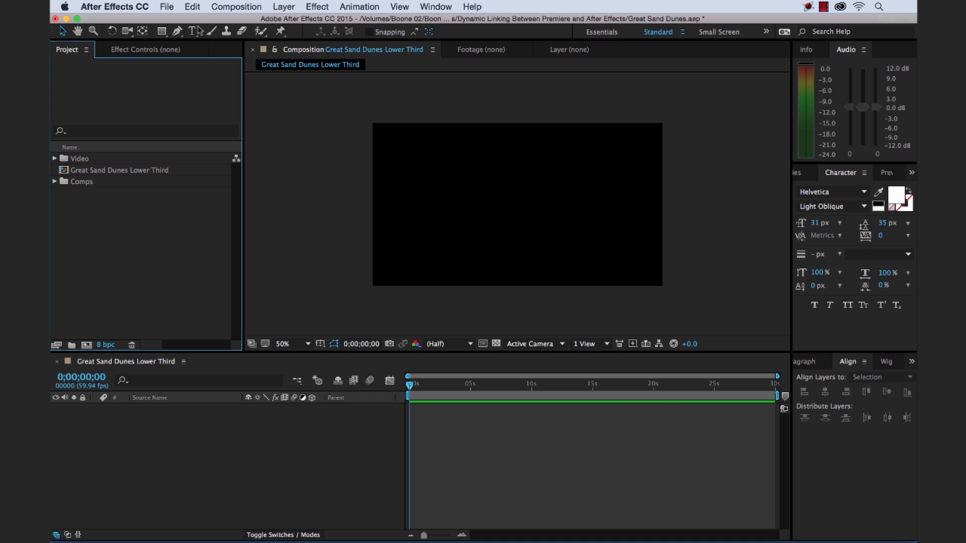
Type a two-line title 'Great Sand Dunes' / 'National Park' in the comp viewer
{"action": "left_click", "coordinate": [497, 263]}
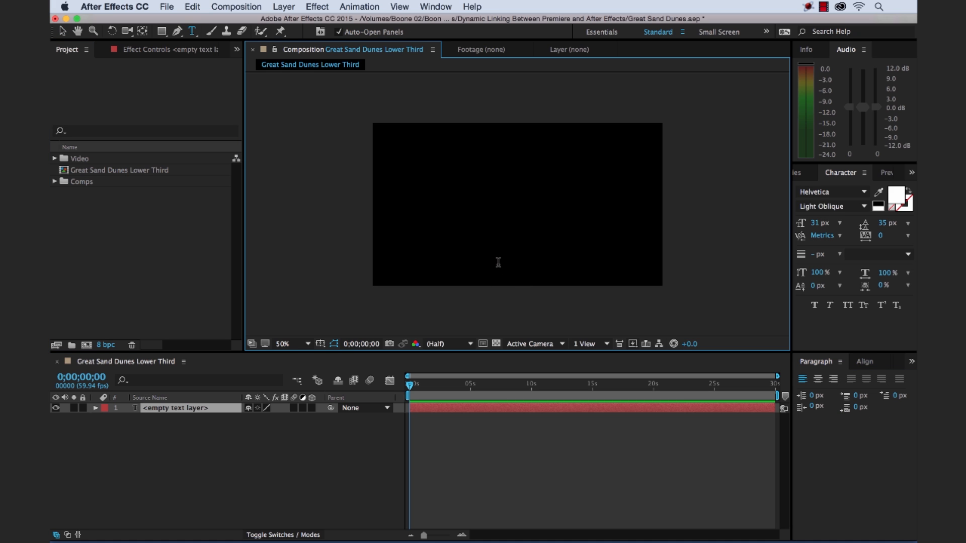
{"action": "type", "text": "Great S"}
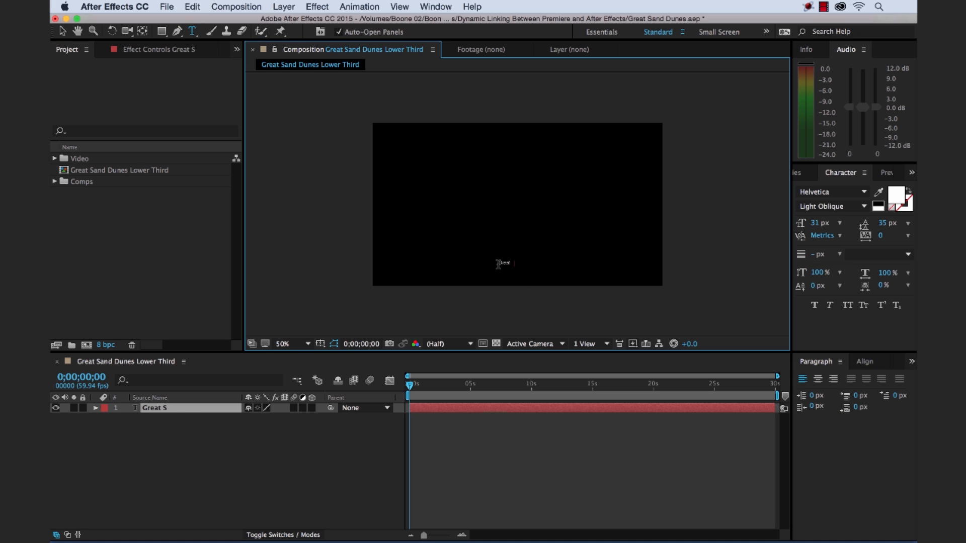
{"action": "type", "text": "Great Sand Dunes"}
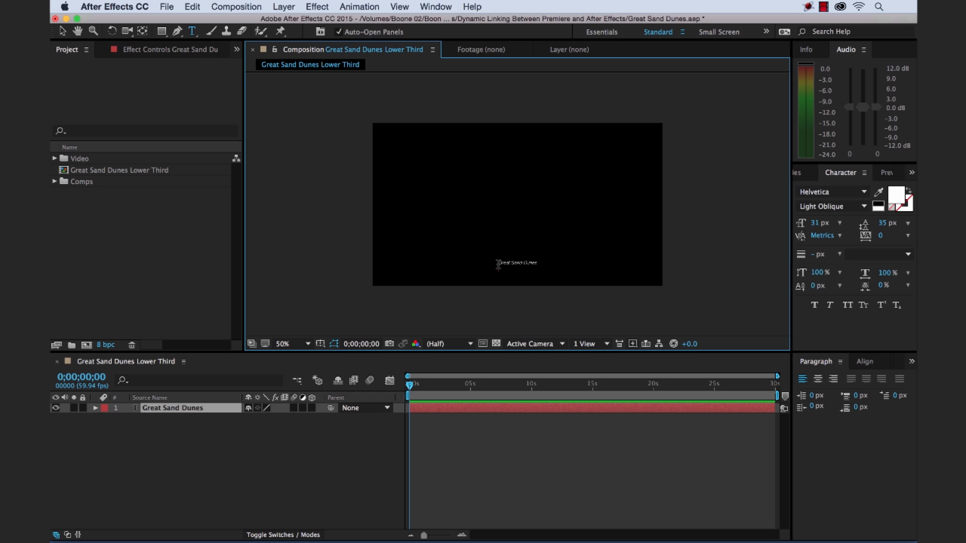
{"action": "type", "text": "National Park"}
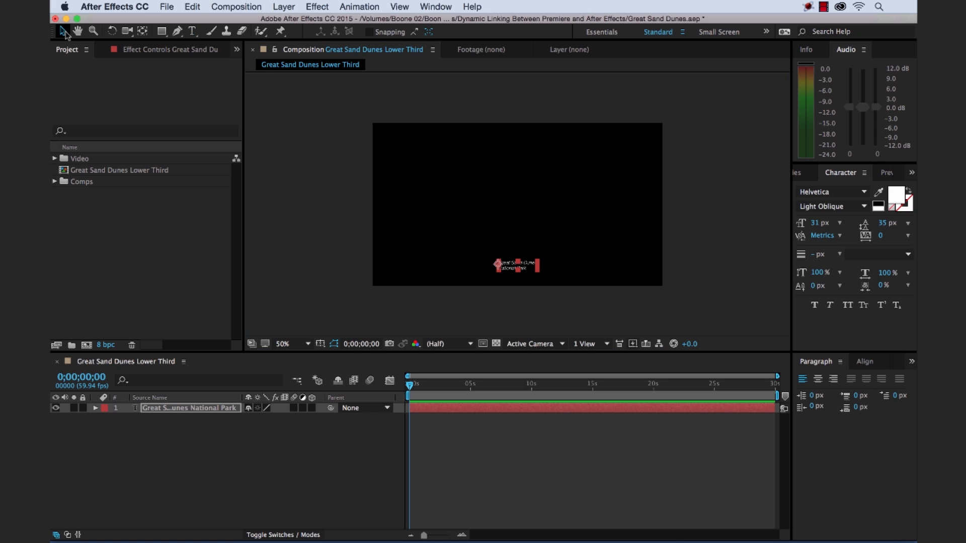
Set the title to 100 px and make the 'Great Sand Dunes' line bold
{"action": "left_click", "coordinate": [819, 223]}
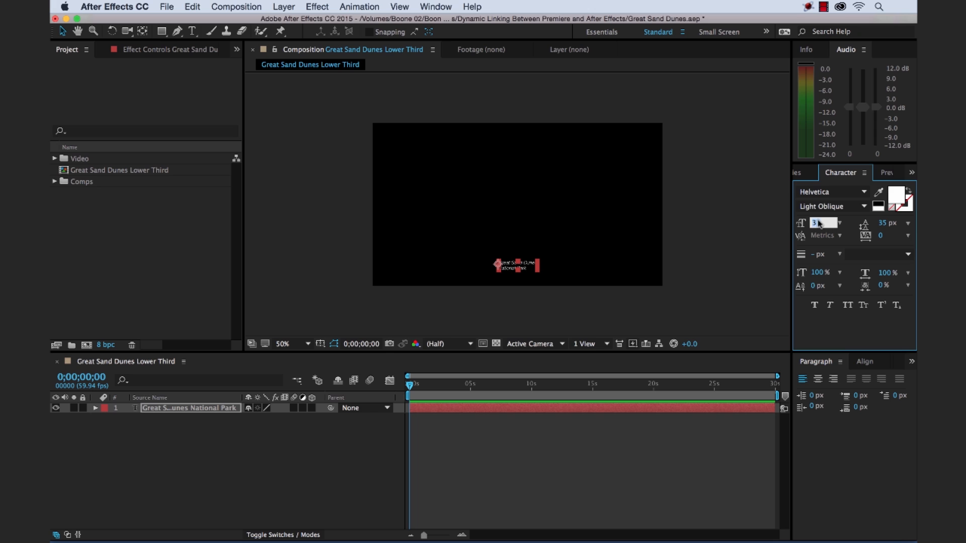
{"action": "type", "text": "100 px"}
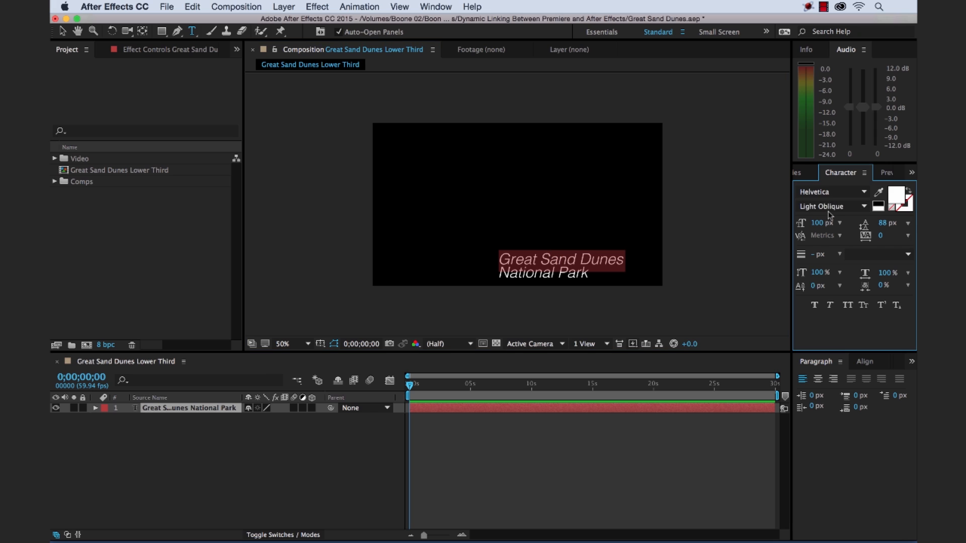
{"action": "left_click", "coordinate": [858, 207]}
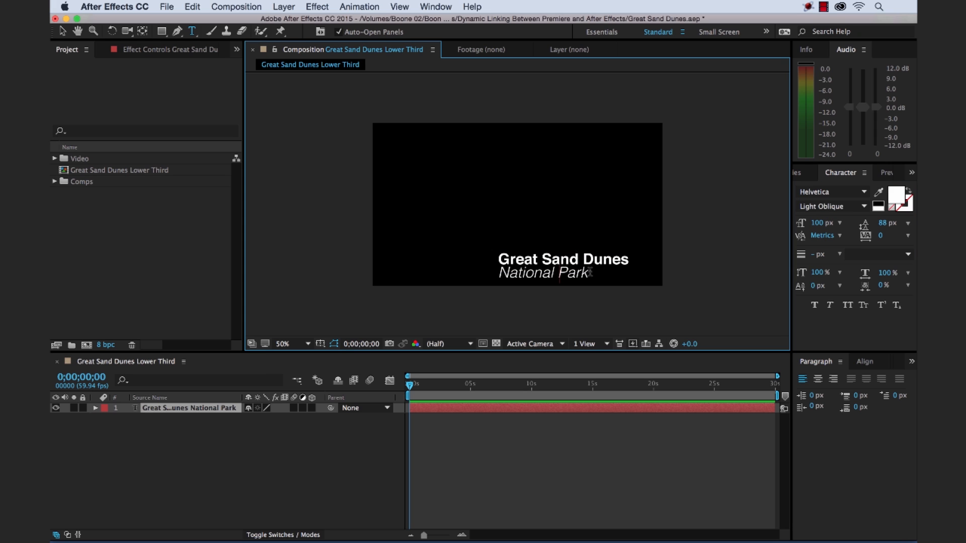
{"action": "double_click", "coordinate": [542, 274]}
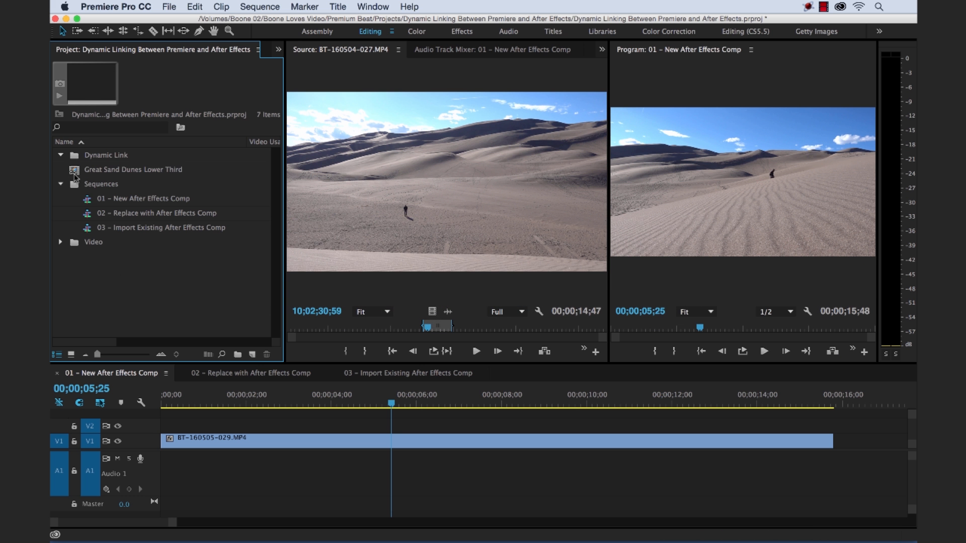
Load the Great Sand Dunes Lower Third into the source preview and scrub sequence 01
{"action": "left_click", "coordinate": [132, 169]}
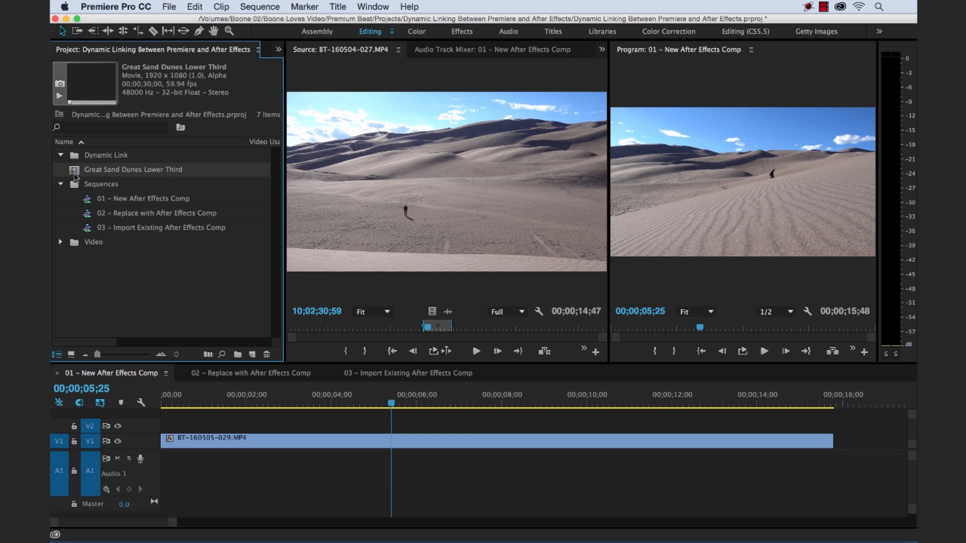
{"action": "double_click", "coordinate": [132, 169]}
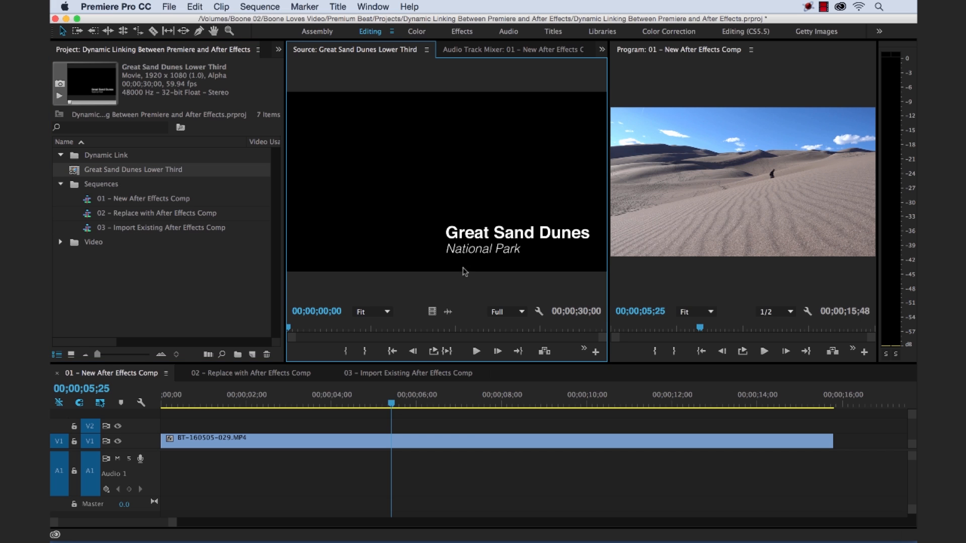
{"action": "mouse_move", "coordinate": [284, 381]}
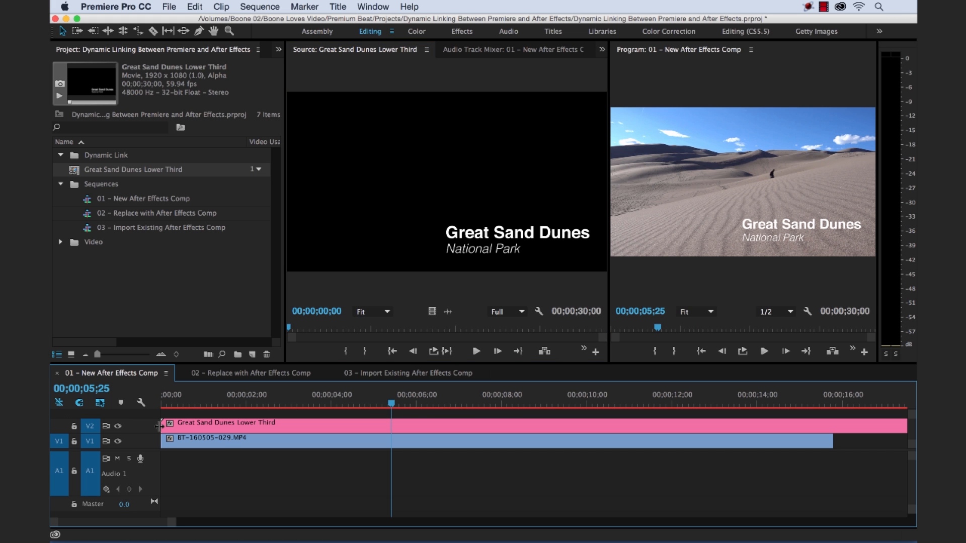
{"action": "mouse_move", "coordinate": [580, 447]}
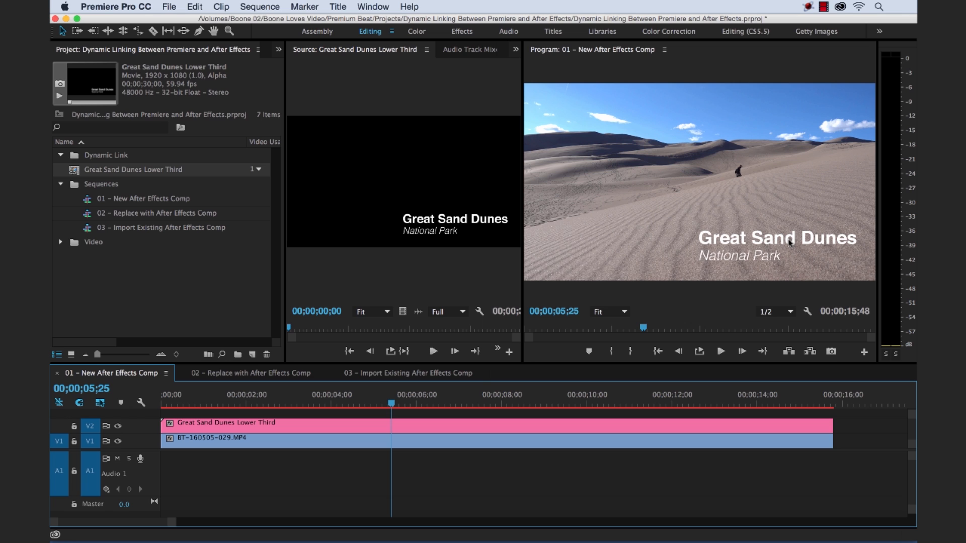
{"action": "mouse_move", "coordinate": [696, 262]}
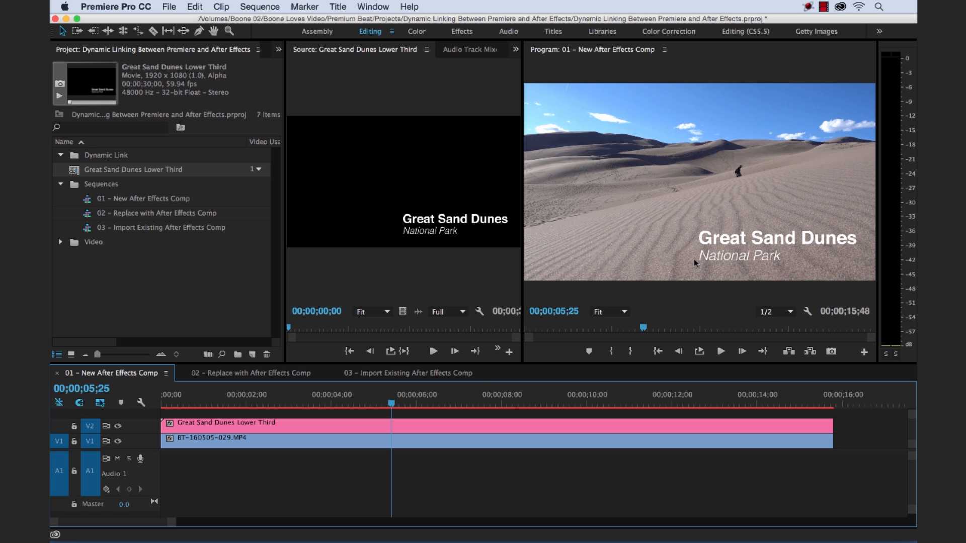
{"action": "mouse_move", "coordinate": [368, 402]}
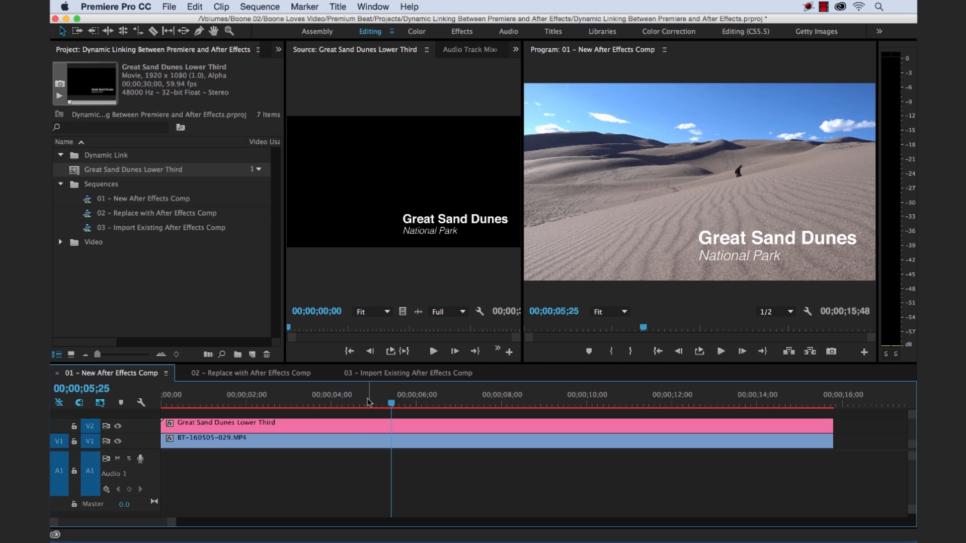
{"action": "left_click", "coordinate": [217, 402]}
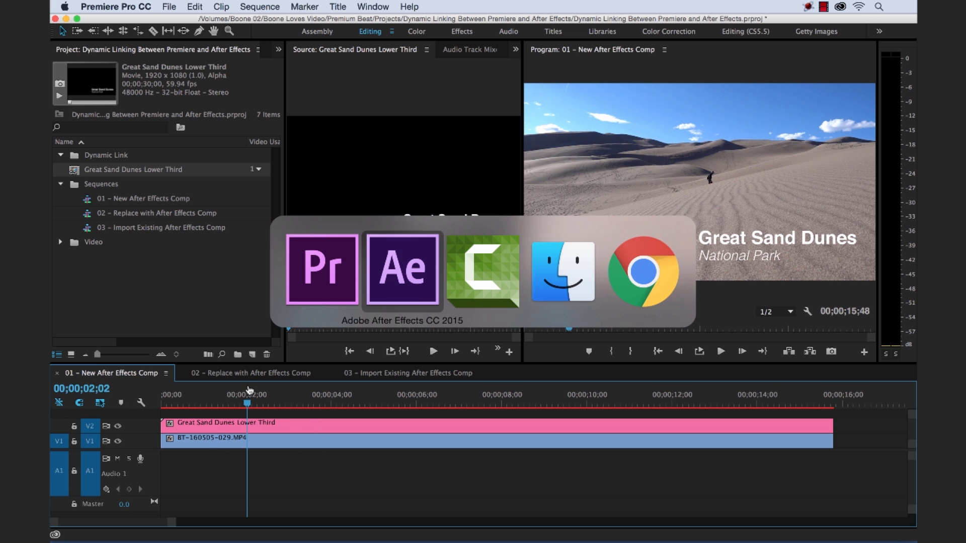
Apply a typewriter animation preset to the title layer and scrub to check the type-on
{"action": "left_click", "coordinate": [400, 269]}
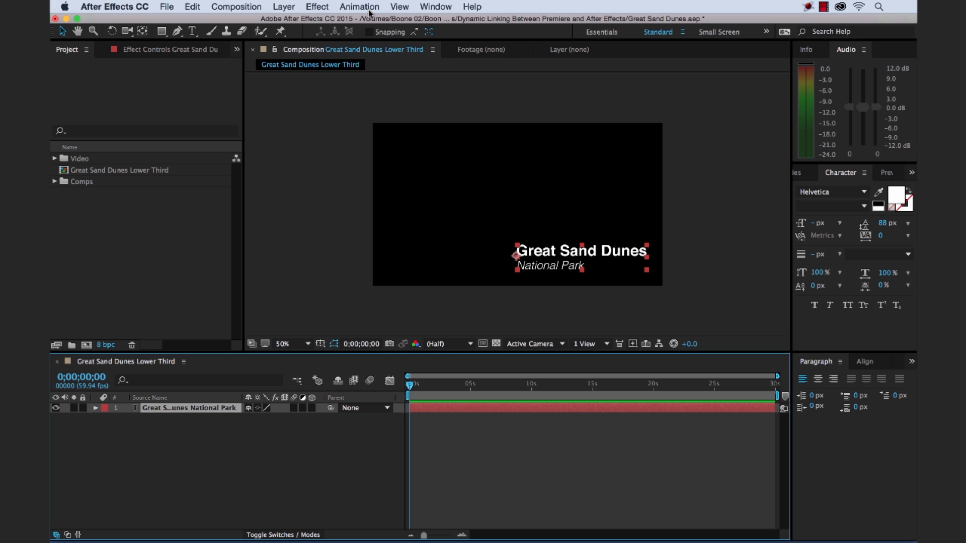
{"action": "left_click", "coordinate": [359, 7]}
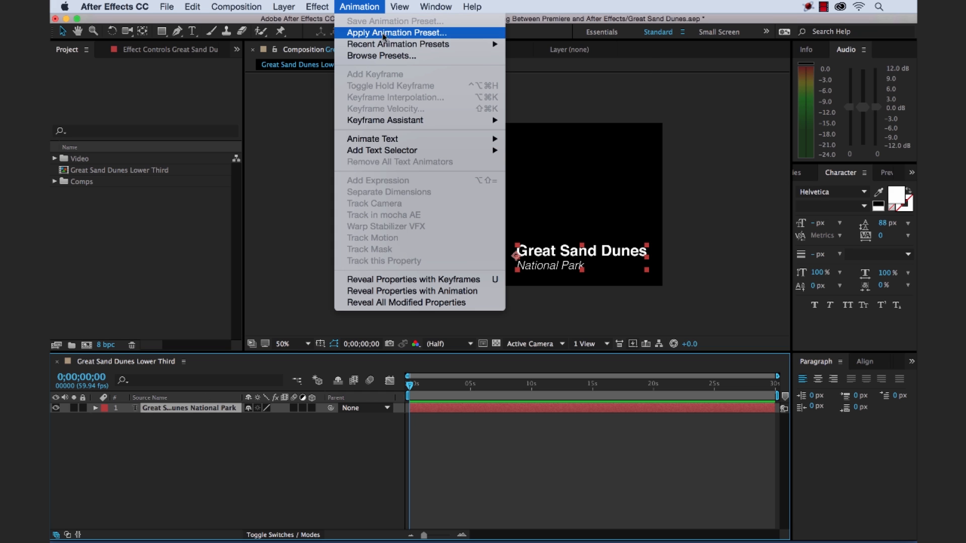
{"action": "mouse_move", "coordinate": [397, 44]}
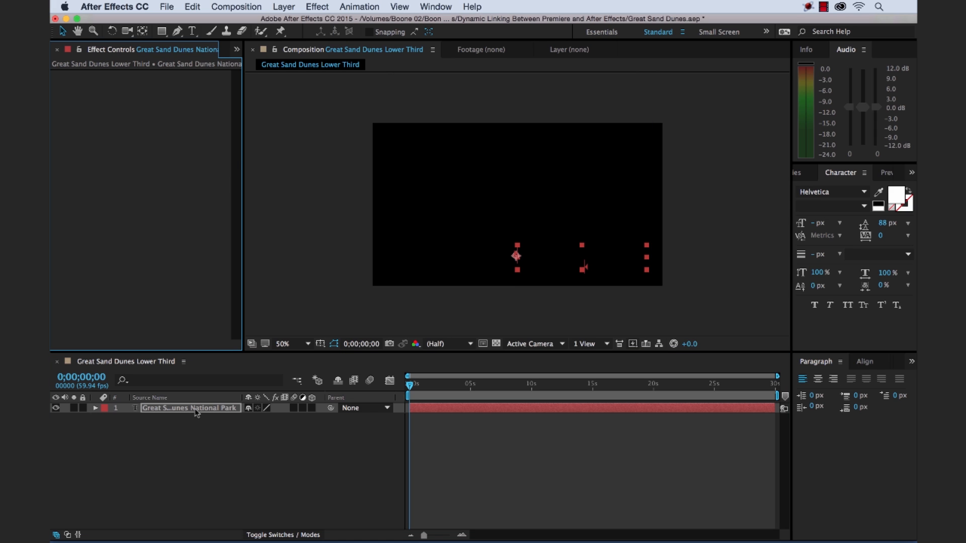
{"action": "left_click", "coordinate": [97, 408]}
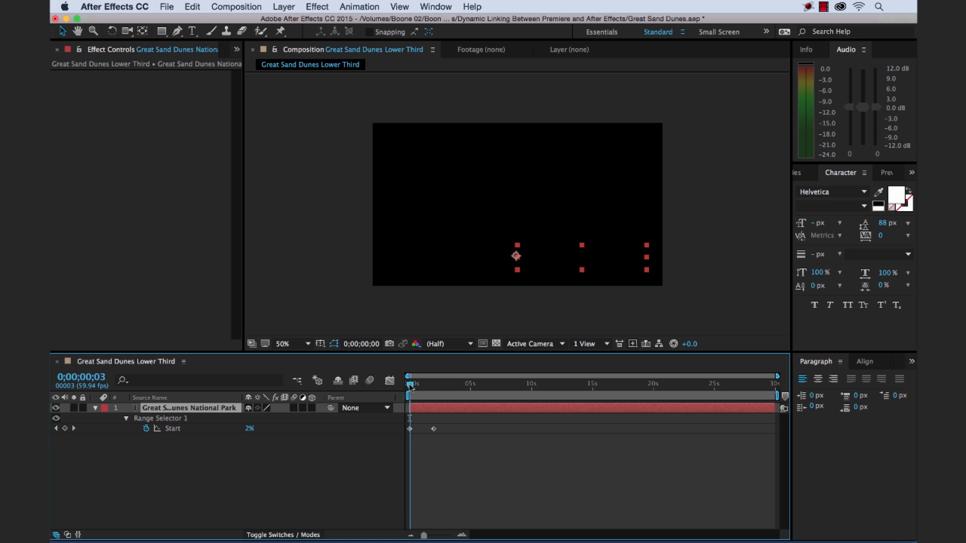
{"action": "left_click_drag", "start_coordinate": [409, 385], "coordinate": [426, 385]}
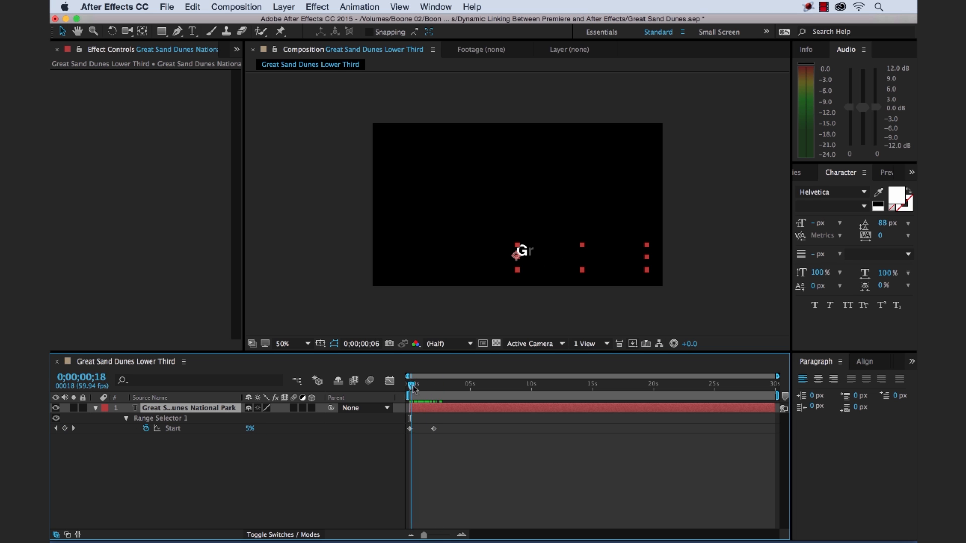
{"action": "left_click_drag", "start_coordinate": [411, 384], "coordinate": [431, 384]}
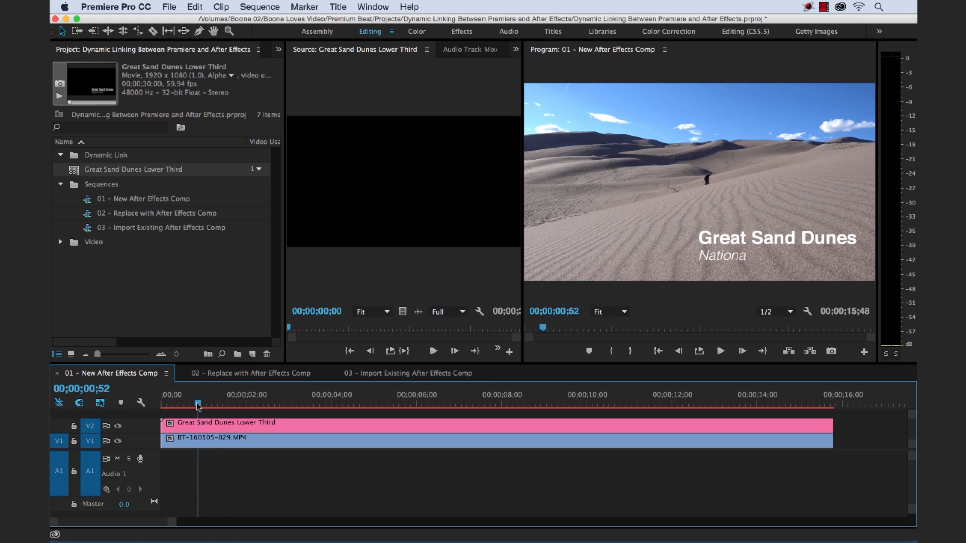
Play sequence 01 until the title finishes typing on, then open sequence 02
{"action": "left_click_drag", "start_coordinate": [197, 405], "coordinate": [177, 406]}
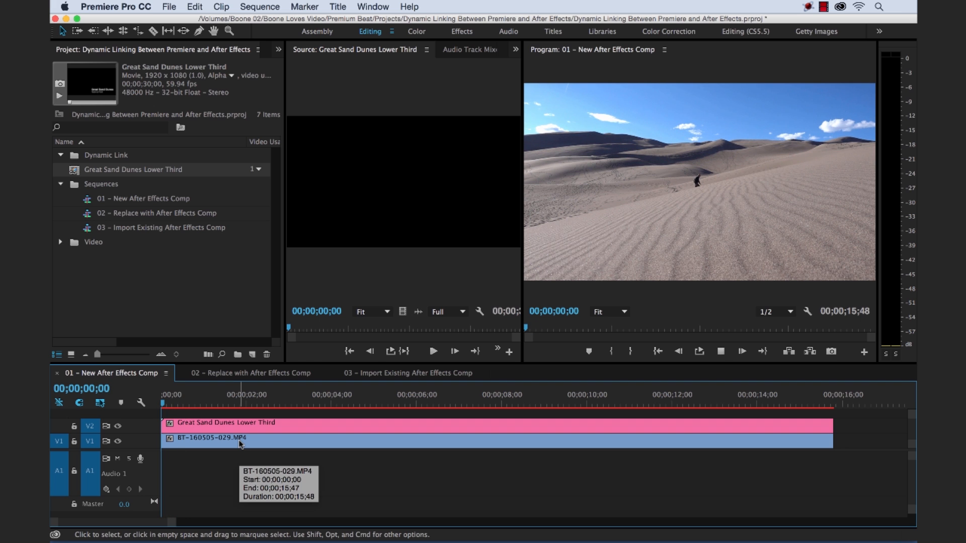
{"action": "left_click", "coordinate": [239, 396]}
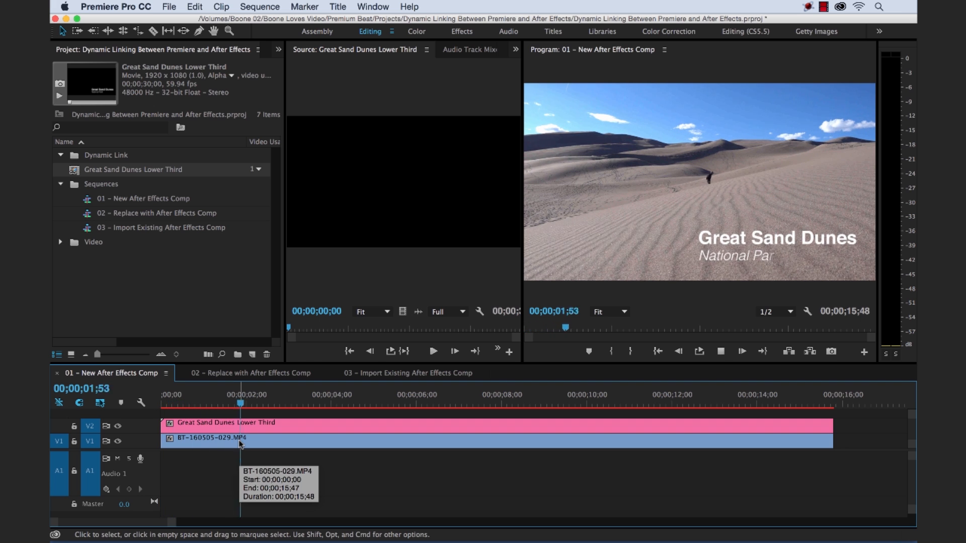
{"action": "left_click", "coordinate": [327, 406]}
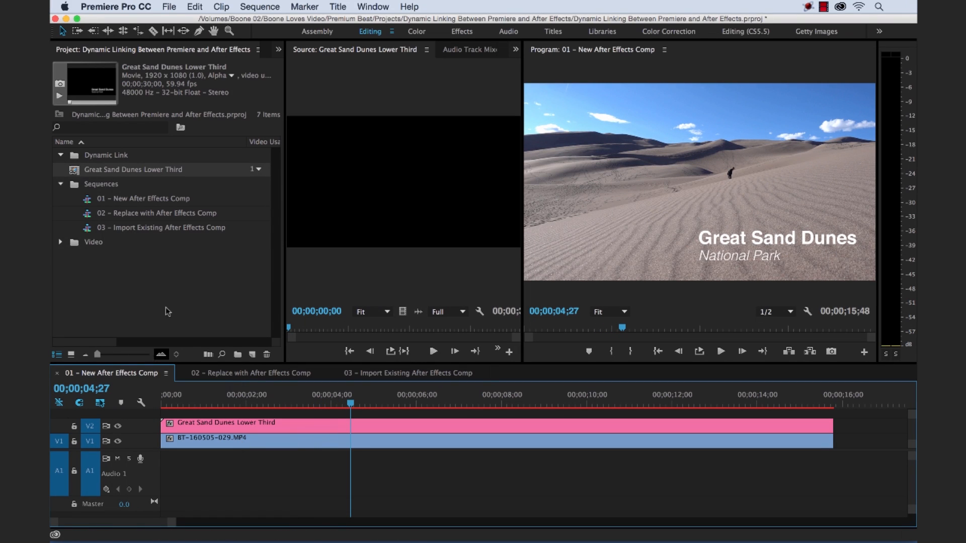
{"action": "mouse_move", "coordinate": [118, 171]}
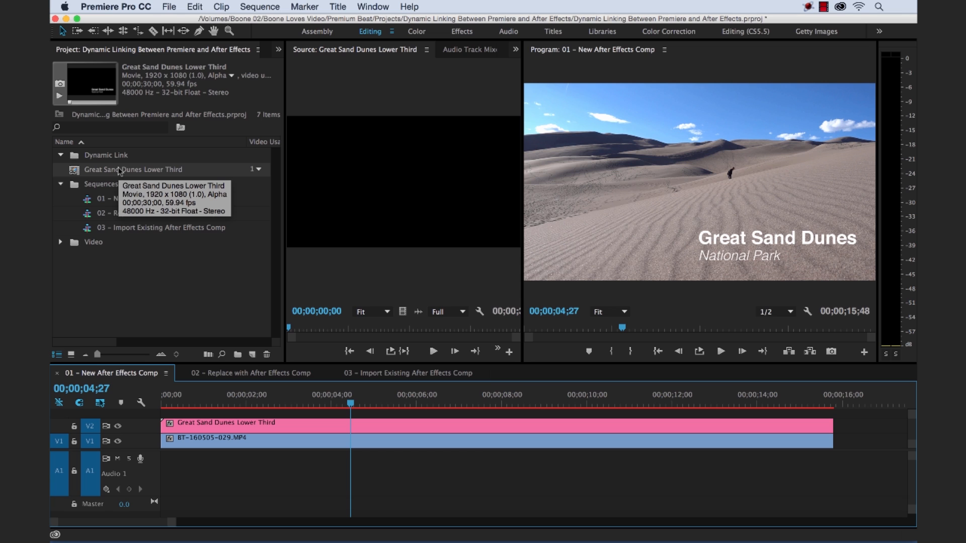
{"action": "mouse_move", "coordinate": [298, 428]}
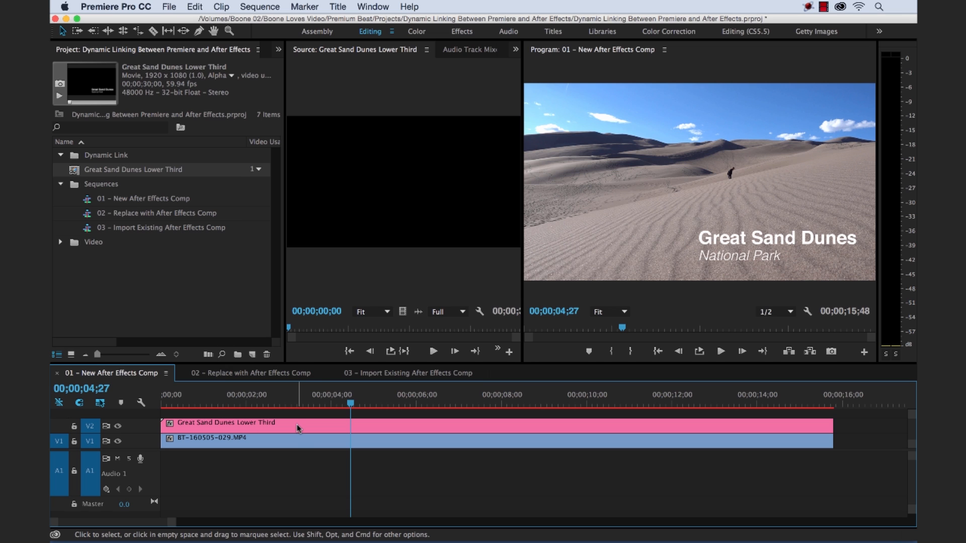
{"action": "mouse_move", "coordinate": [352, 430]}
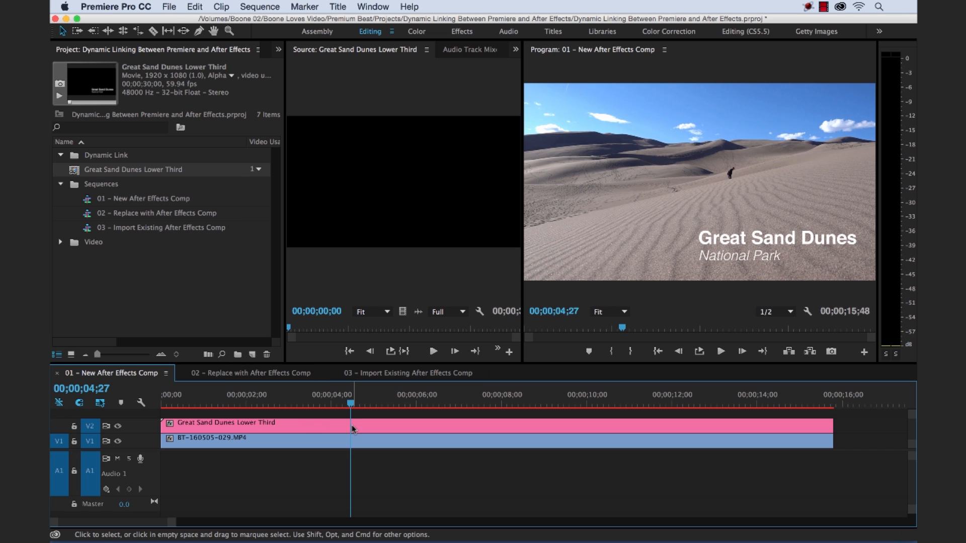
{"action": "left_click", "coordinate": [250, 373]}
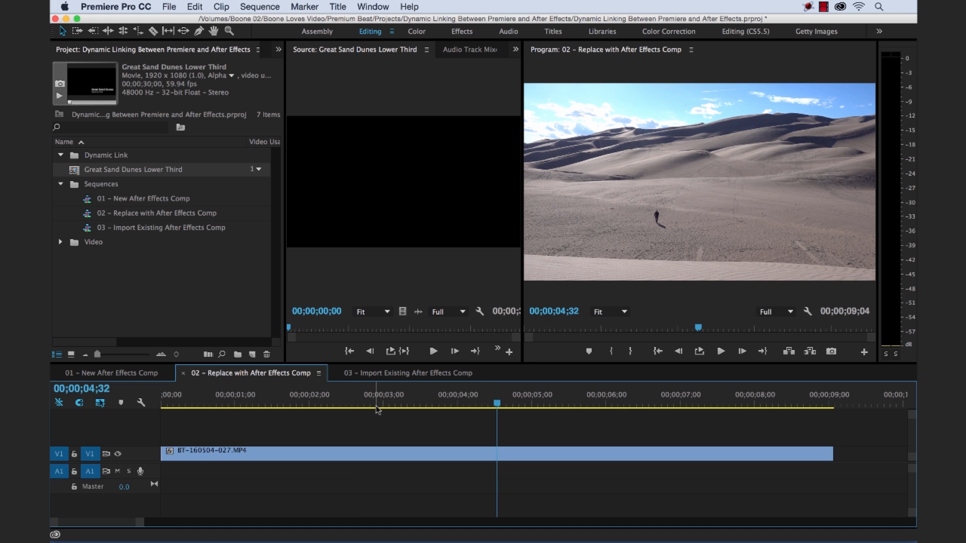
{"action": "mouse_move", "coordinate": [326, 453]}
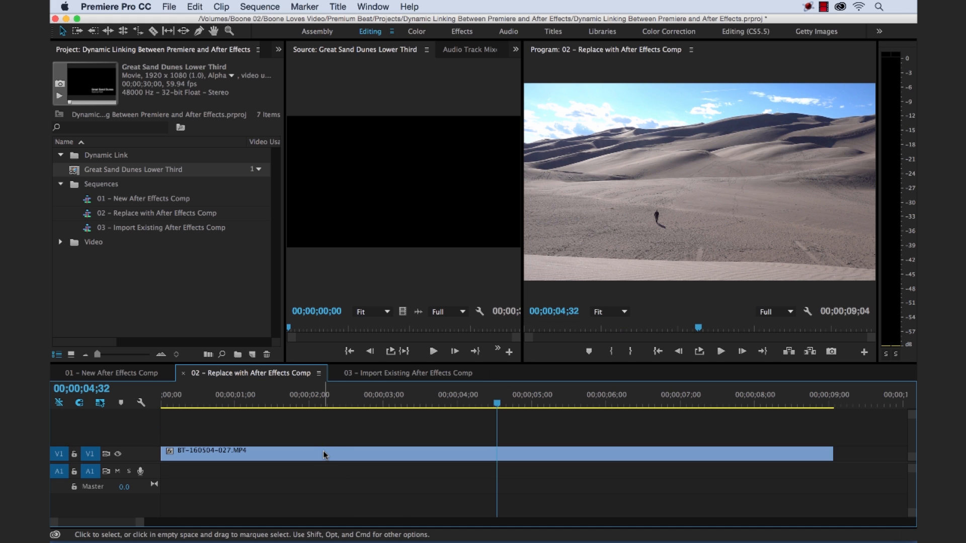
{"action": "mouse_move", "coordinate": [325, 455]}
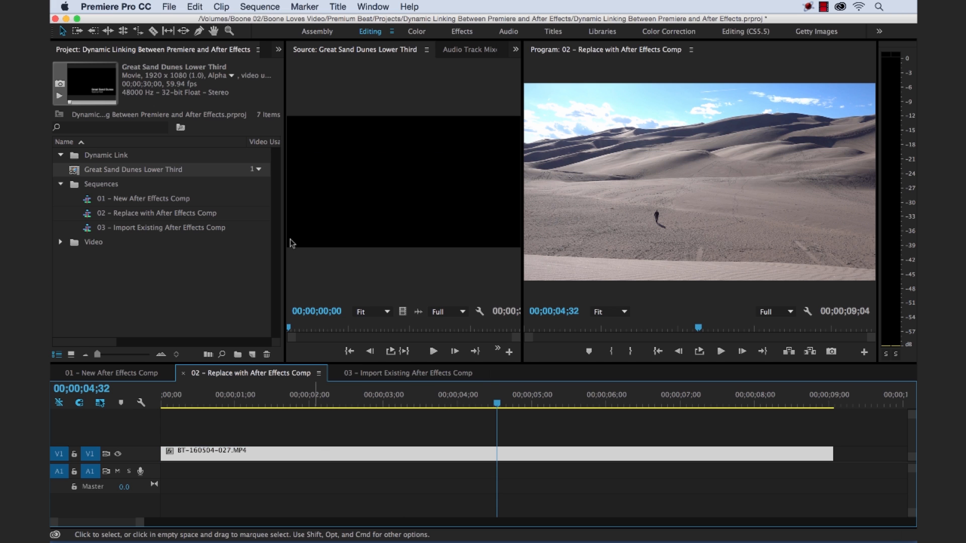
Replace the selected BT-160504-027.MP4 clip with a linked After Effects composition
{"action": "left_click", "coordinate": [169, 7]}
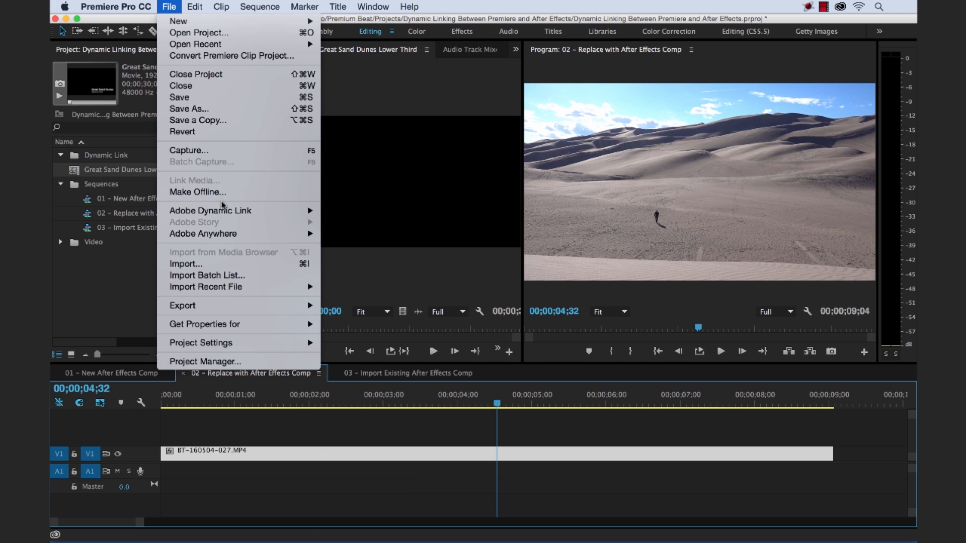
{"action": "mouse_move", "coordinate": [224, 210]}
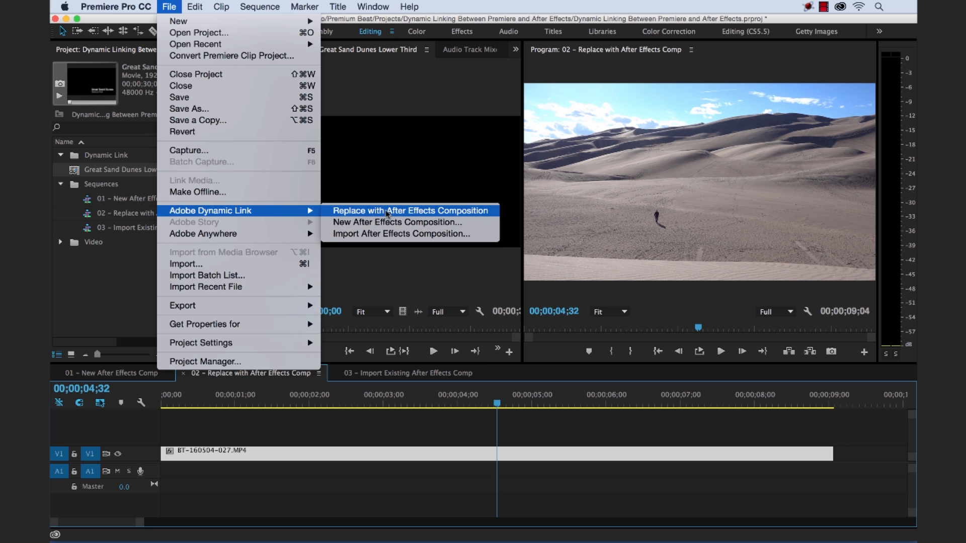
{"action": "left_click", "coordinate": [410, 210]}
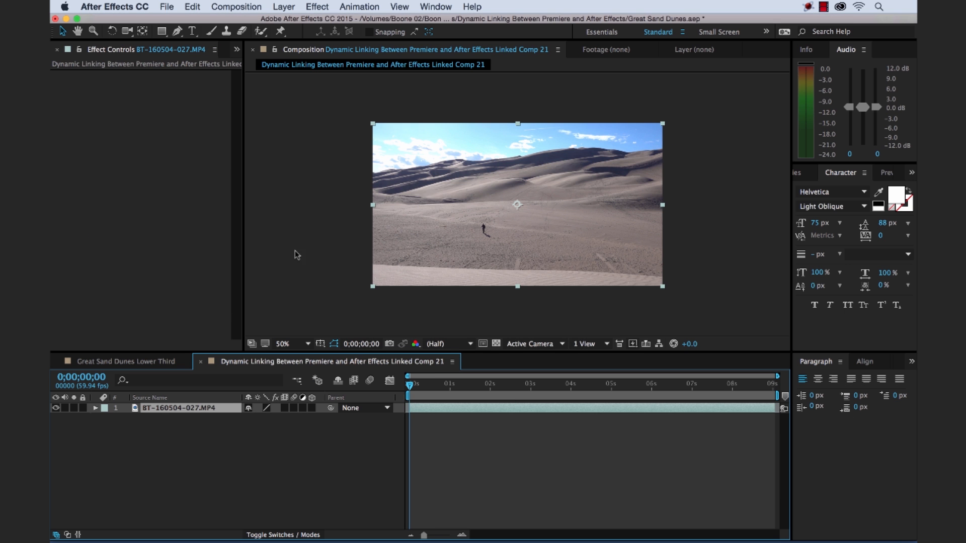
{"action": "mouse_move", "coordinate": [236, 372]}
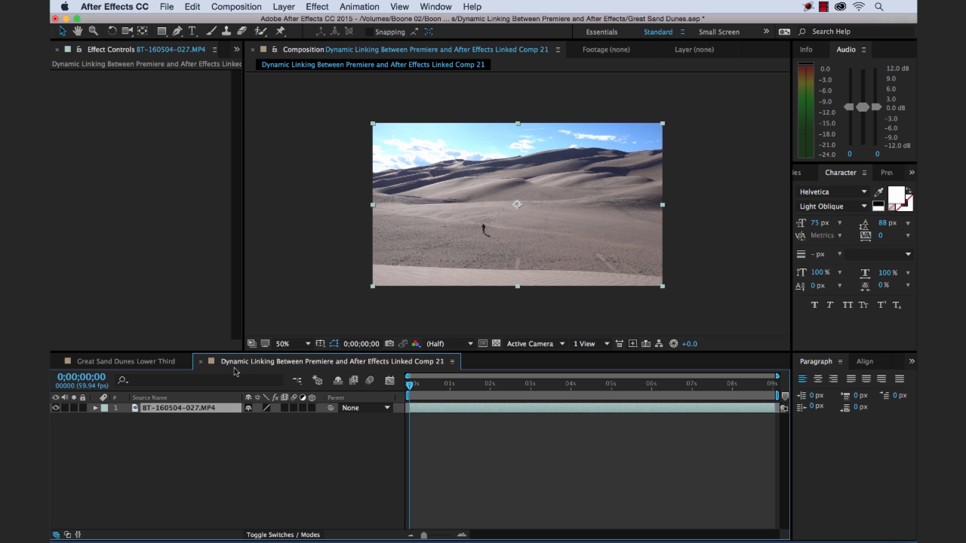
{"action": "mouse_move", "coordinate": [167, 442]}
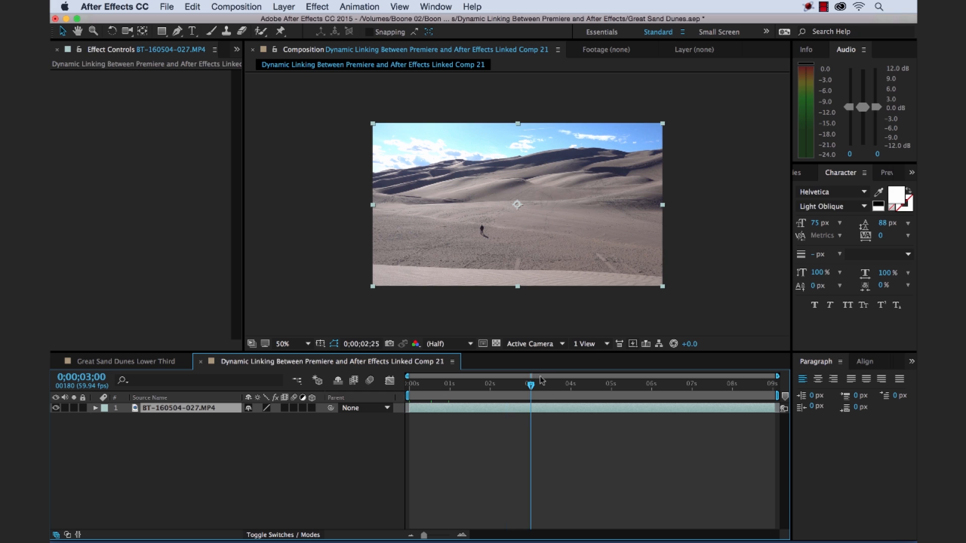
Scrub Linked Comp 21, show the Project panel and select the Great Sand Dunes Lower Third comp
{"action": "left_click", "coordinate": [485, 385]}
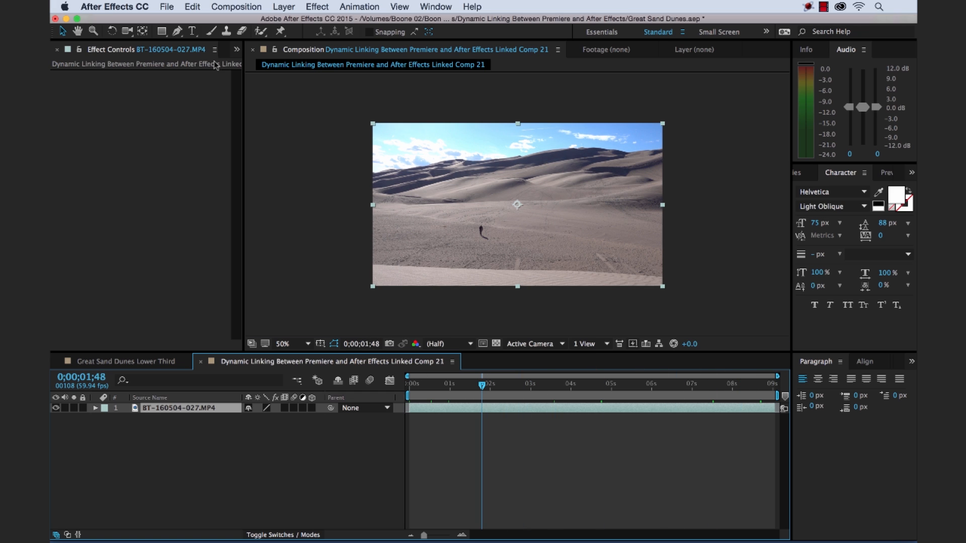
{"action": "left_click", "coordinate": [234, 49]}
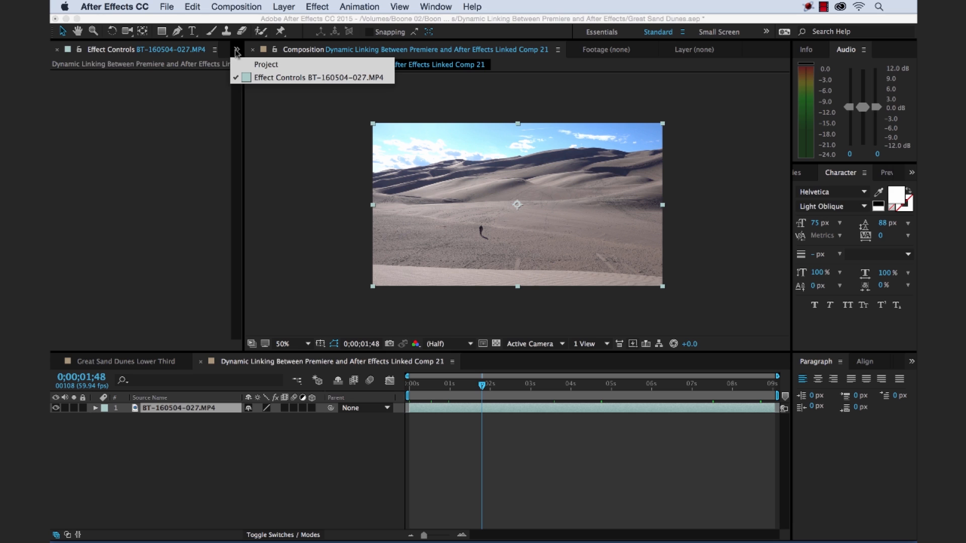
{"action": "left_click", "coordinate": [265, 65]}
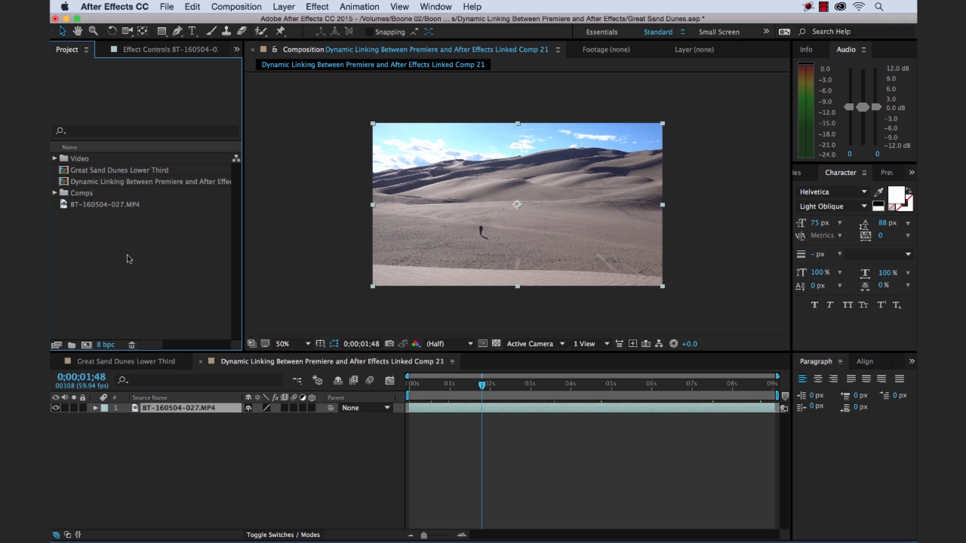
{"action": "mouse_move", "coordinate": [79, 209]}
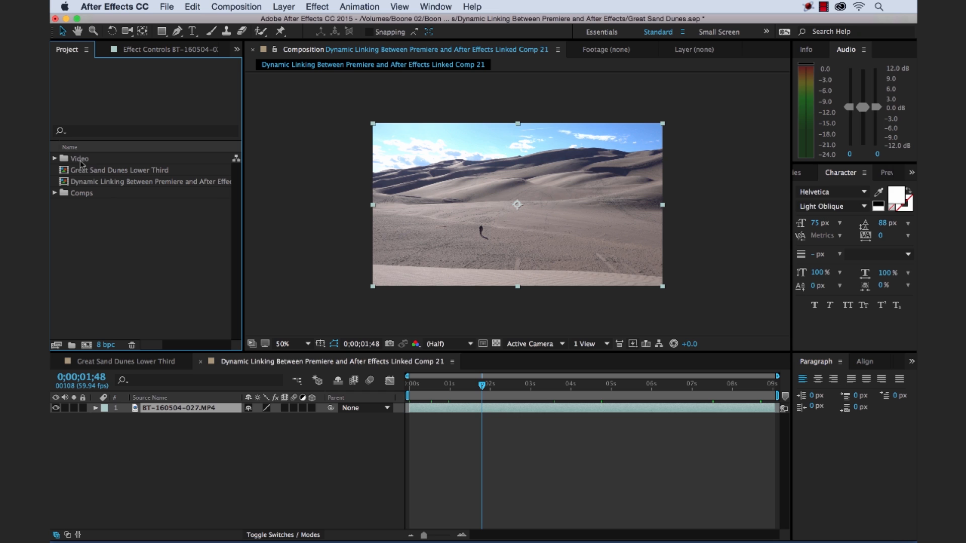
{"action": "left_click", "coordinate": [117, 170]}
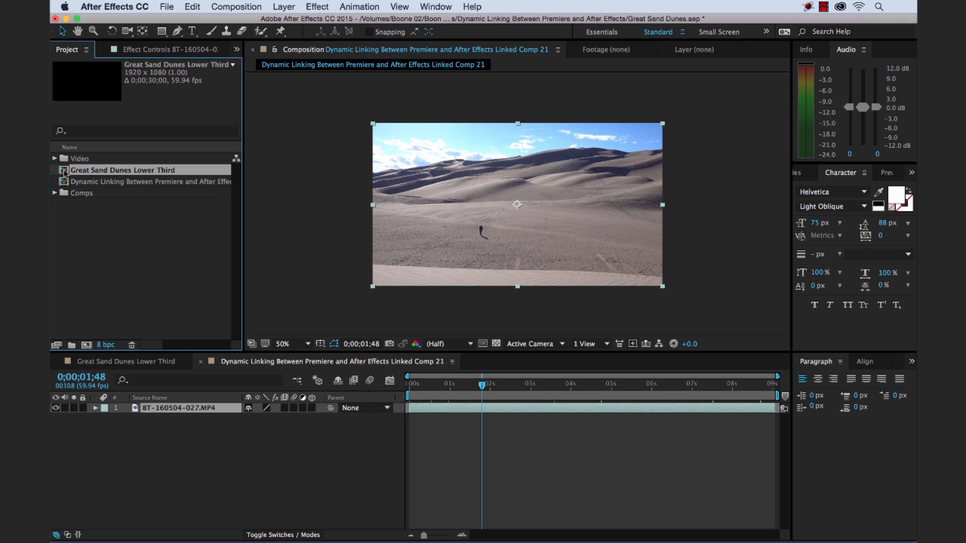
{"action": "left_click", "coordinate": [97, 226]}
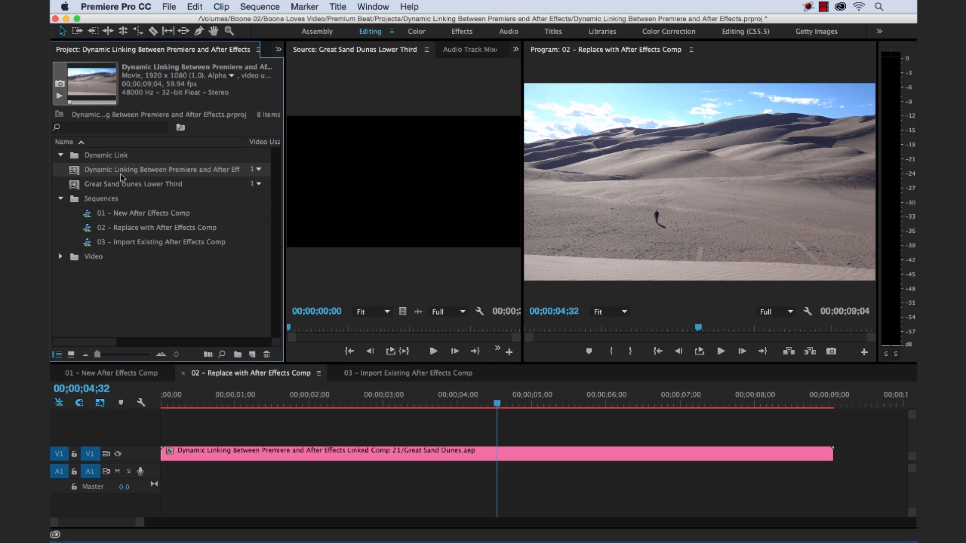
Rename the linked comp clip to 'Great Sand Dunes Main Title'
{"action": "double_click", "coordinate": [160, 169]}
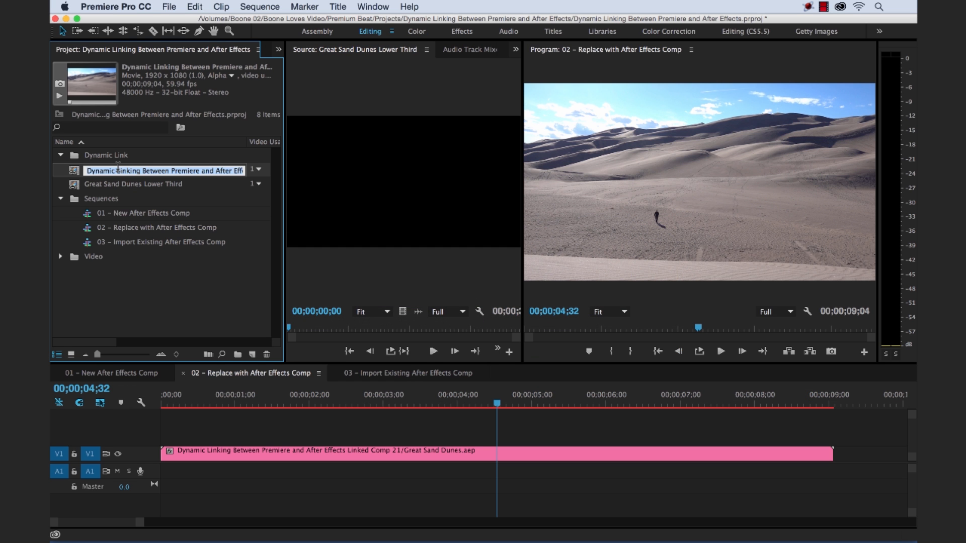
{"action": "type", "text": "Great Sand Dune Main Title"}
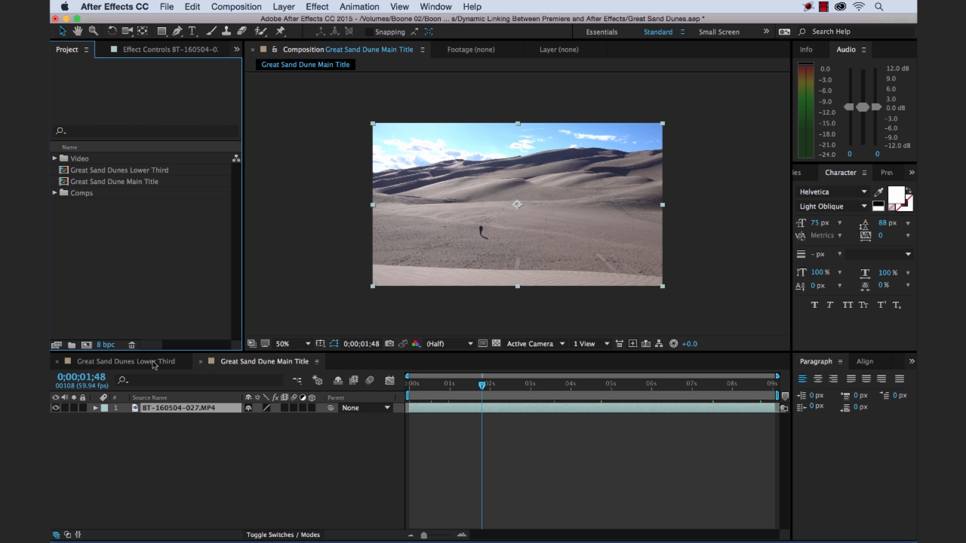
Copy the Great Sand Dunes title layer from the Lower Third comp and scrub to it
{"action": "left_click", "coordinate": [123, 361]}
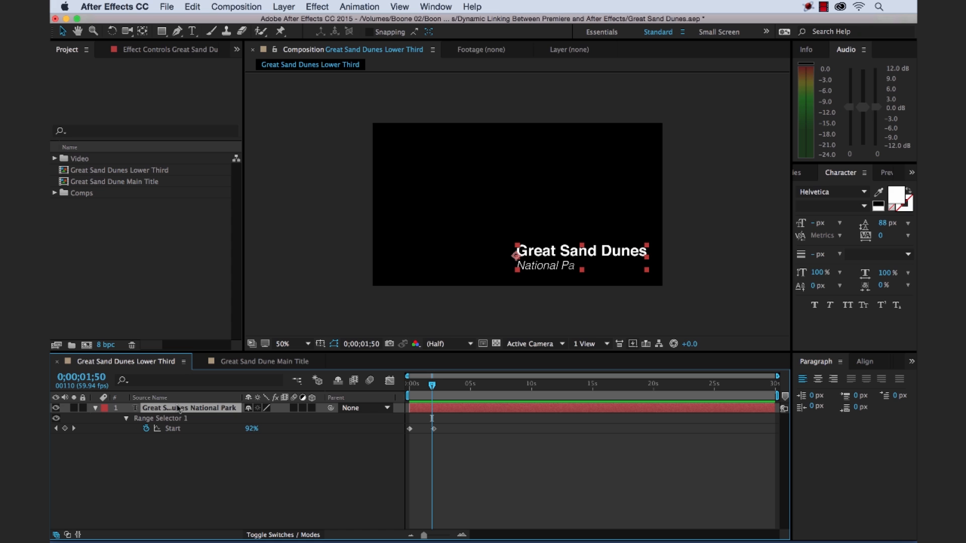
{"action": "left_click", "coordinate": [266, 362]}
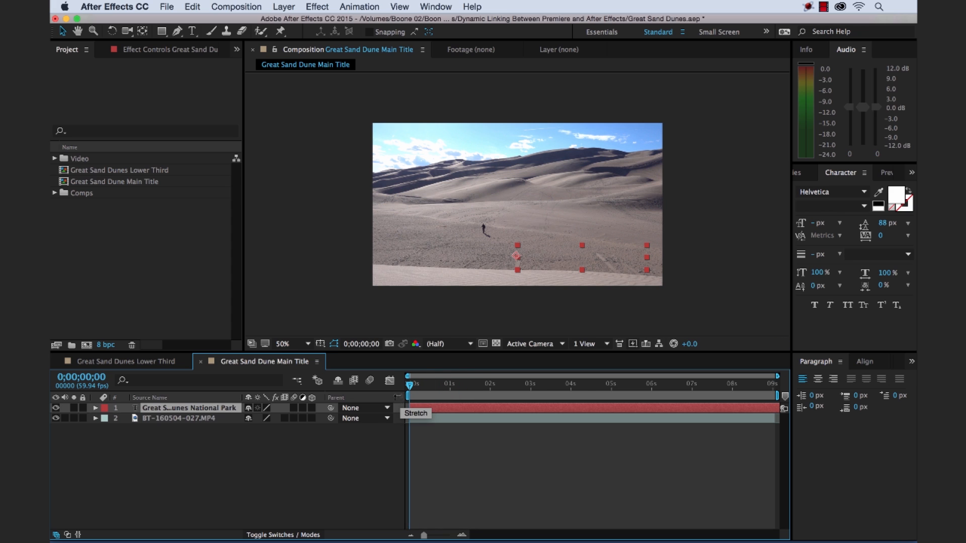
{"action": "left_click_drag", "start_coordinate": [409, 384], "coordinate": [439, 384]}
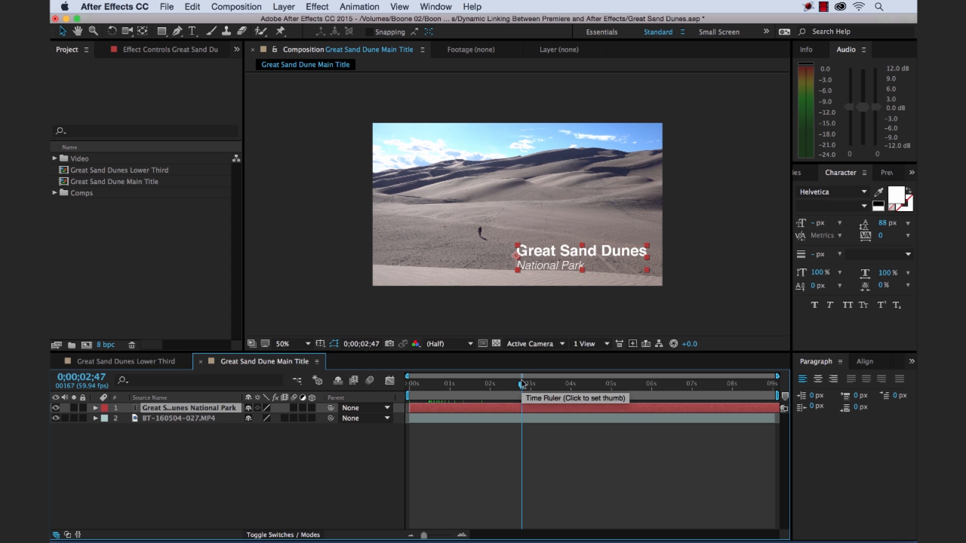
Move the title up toward frame centre and restyle it bold at 200 px
{"action": "left_click", "coordinate": [534, 384]}
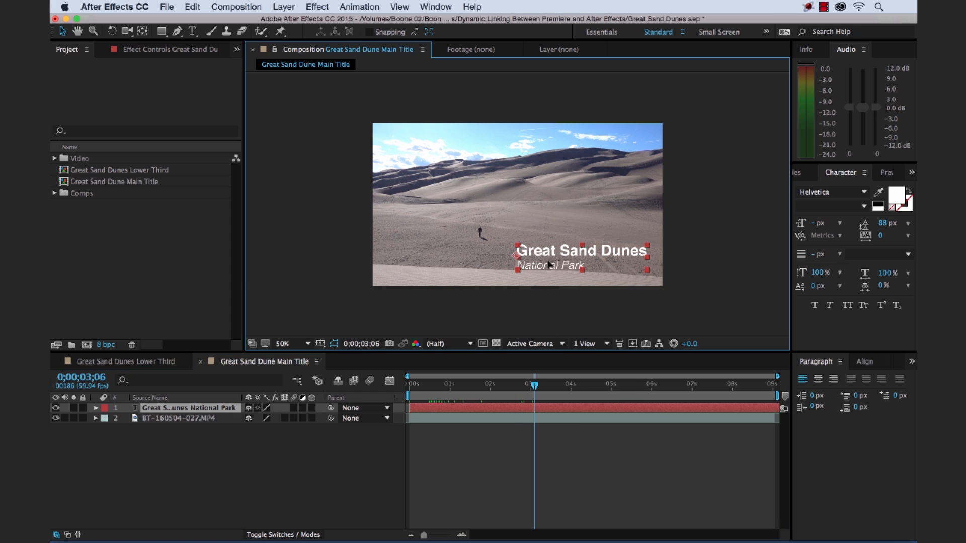
{"action": "left_click_drag", "start_coordinate": [577, 251], "coordinate": [535, 207]}
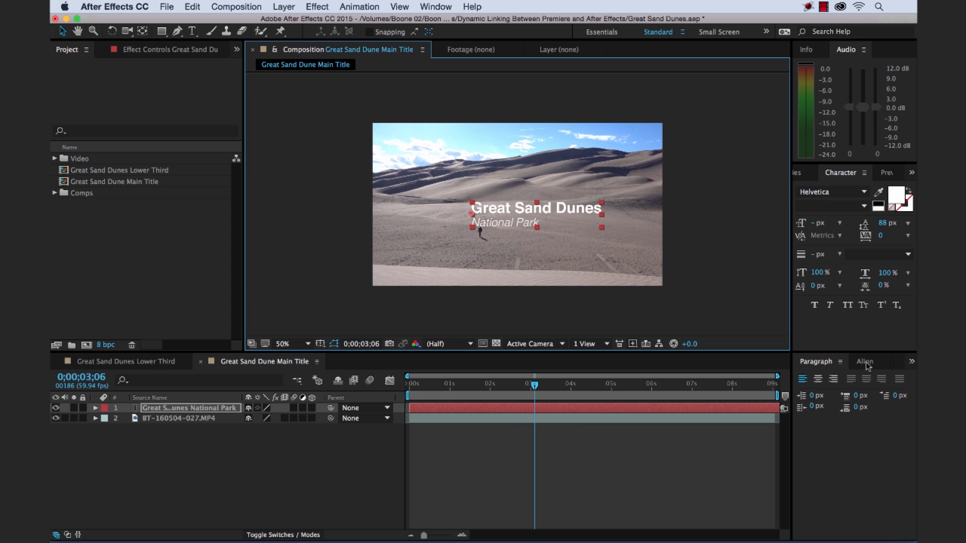
{"action": "left_click", "coordinate": [865, 362]}
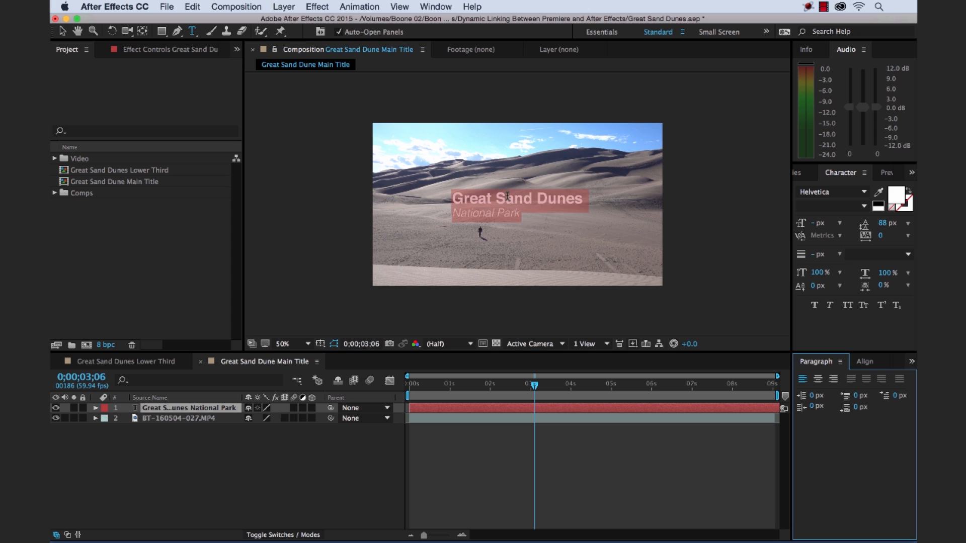
{"action": "left_click", "coordinate": [832, 206]}
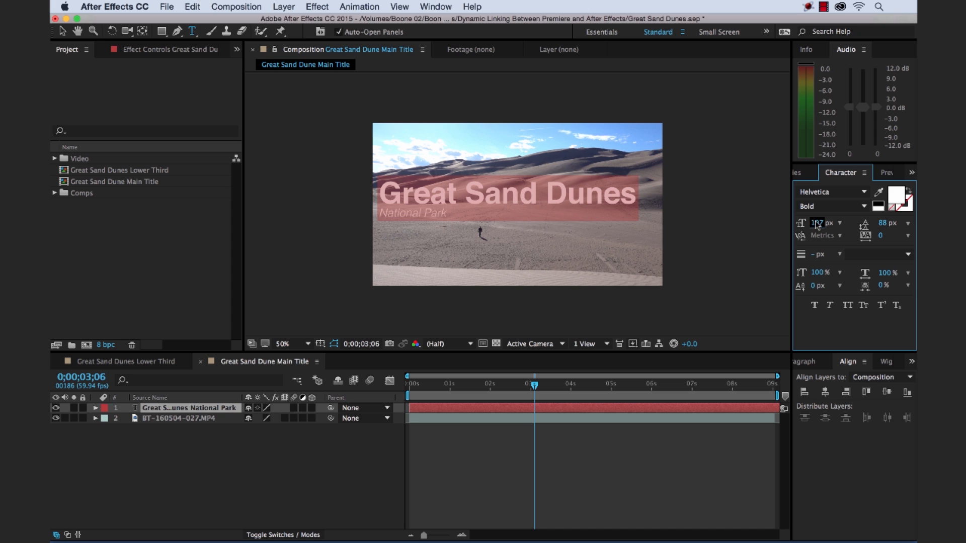
{"action": "type", "text": "200"}
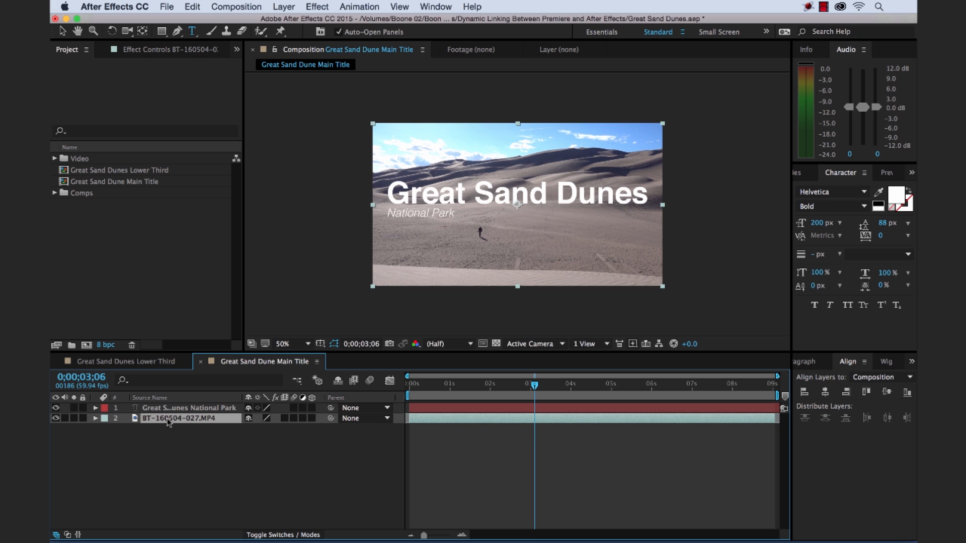
Select the BT-160504-027.MP4 layer and set its opacity to 75%
{"action": "left_click", "coordinate": [96, 419]}
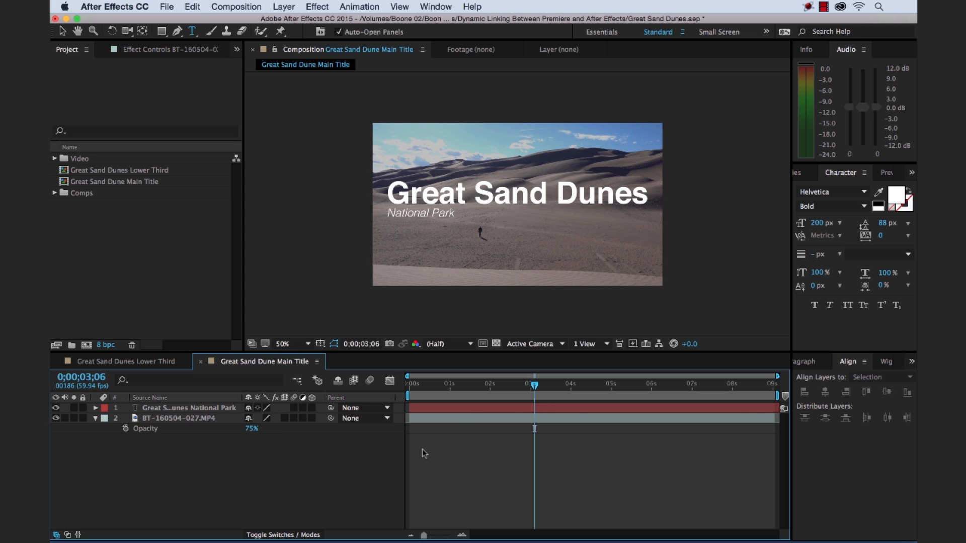
{"action": "mouse_move", "coordinate": [462, 397]}
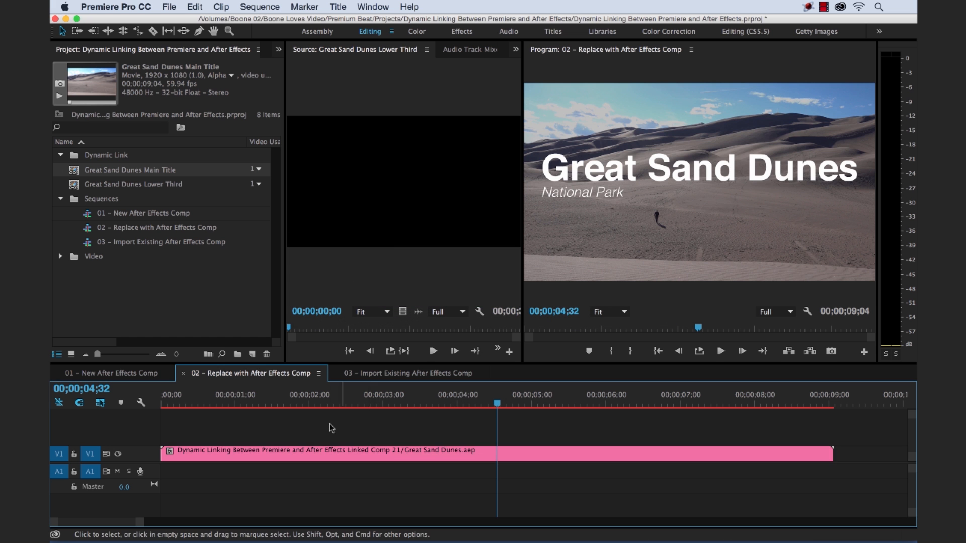
{"action": "left_click", "coordinate": [167, 401]}
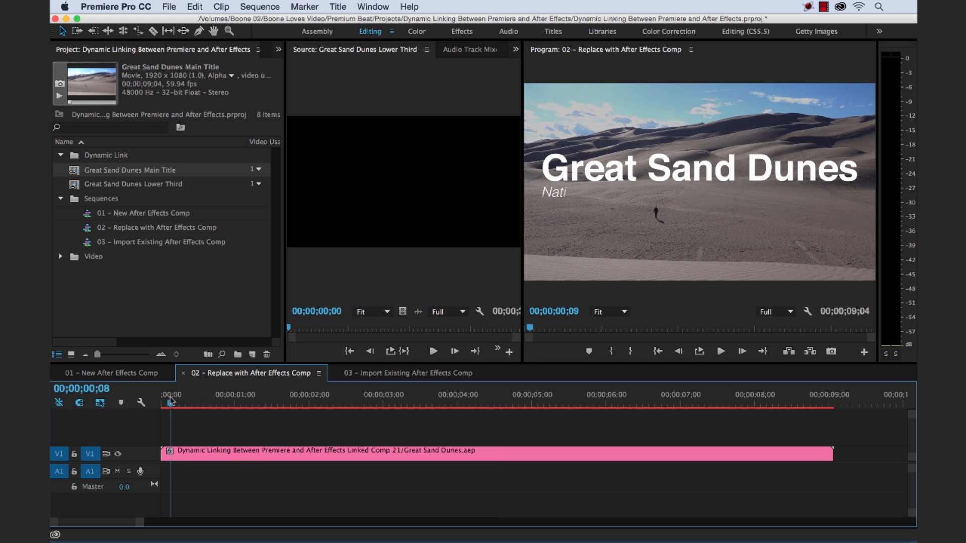
{"action": "left_click", "coordinate": [227, 403]}
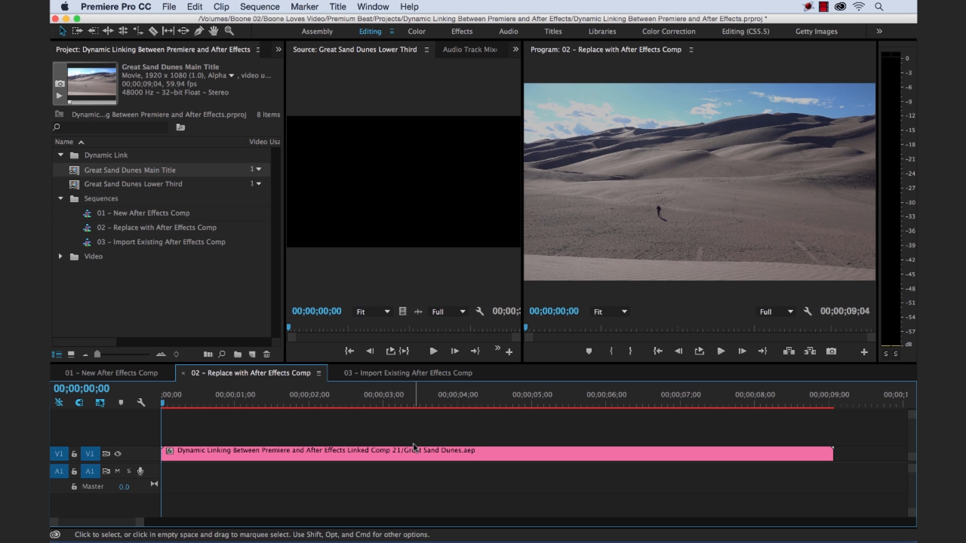
{"action": "left_click", "coordinate": [719, 351]}
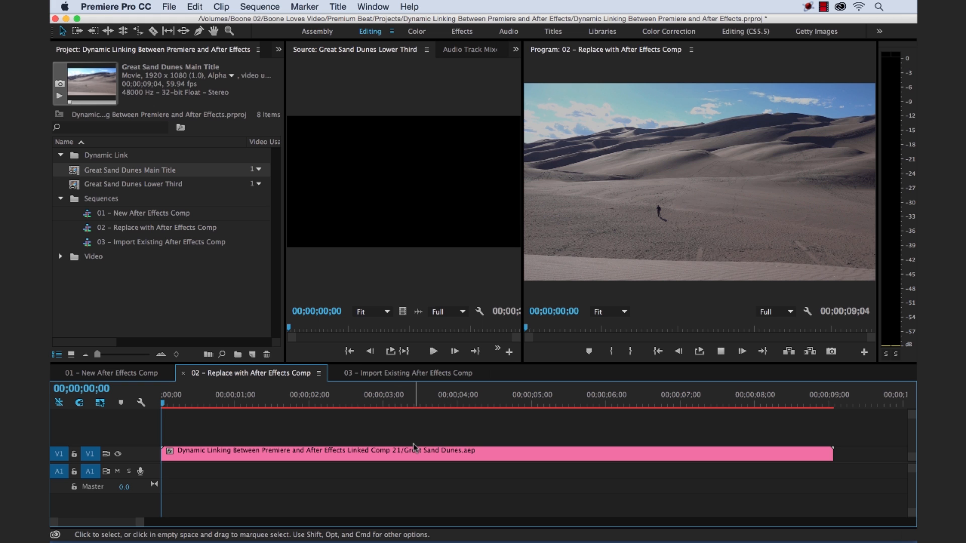
{"action": "left_click", "coordinate": [217, 404]}
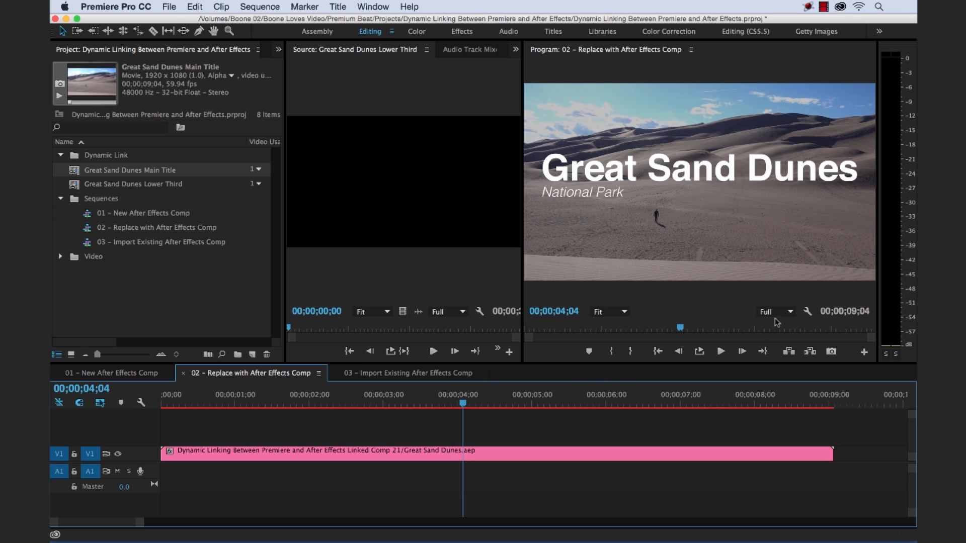
Set the Program Monitor playback resolution to 1/2
{"action": "left_click", "coordinate": [777, 312]}
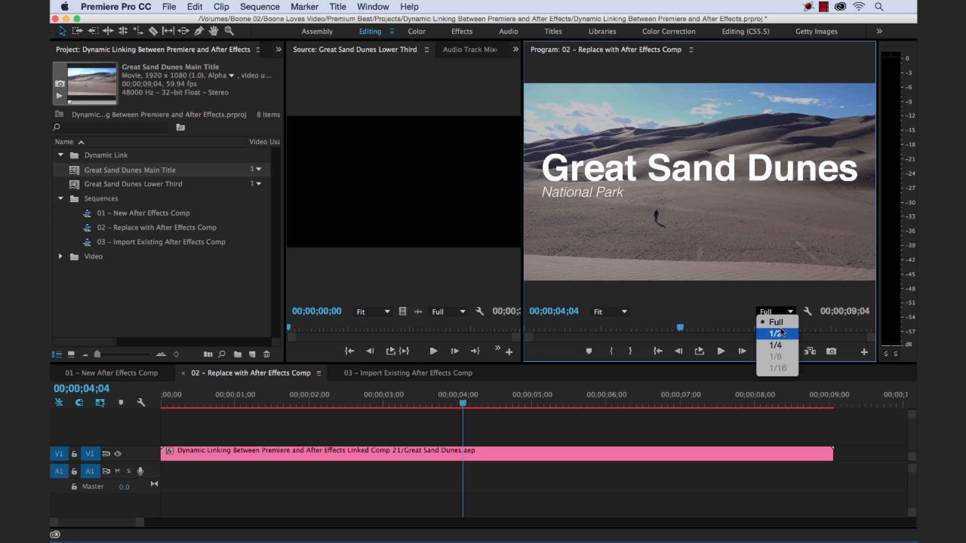
{"action": "left_click", "coordinate": [777, 333]}
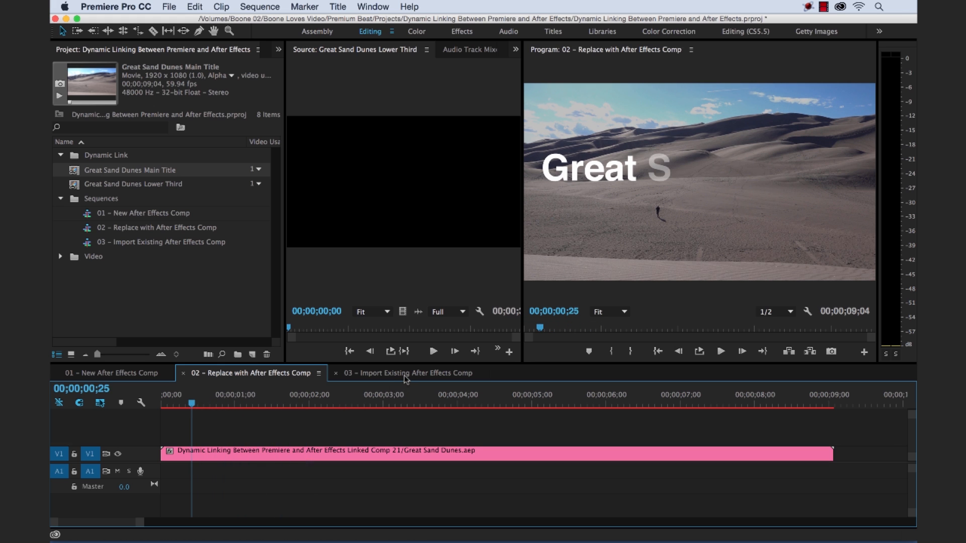
Open sequence 03 and start Adobe Dynamic Link's Import After Effects Composition
{"action": "left_click", "coordinate": [408, 373]}
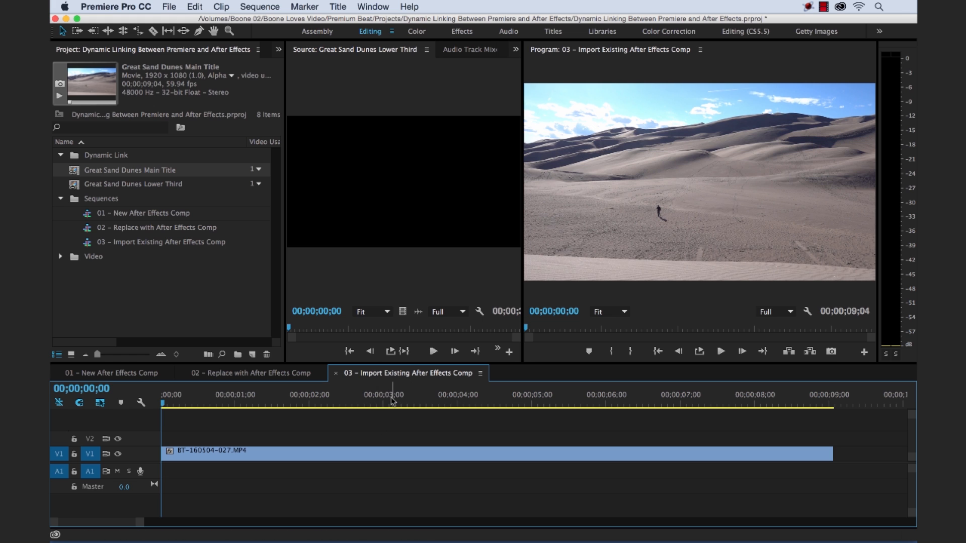
{"action": "mouse_move", "coordinate": [368, 401]}
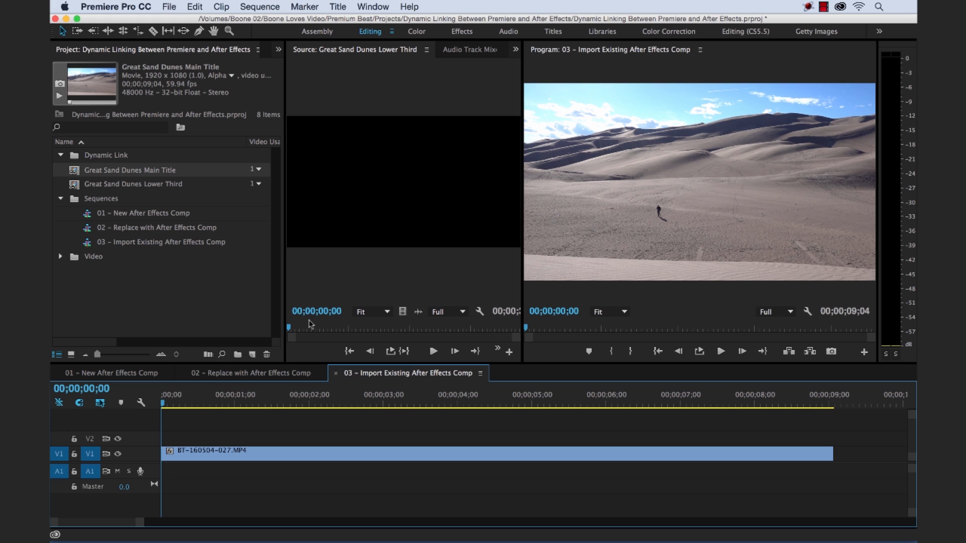
{"action": "left_click", "coordinate": [169, 6]}
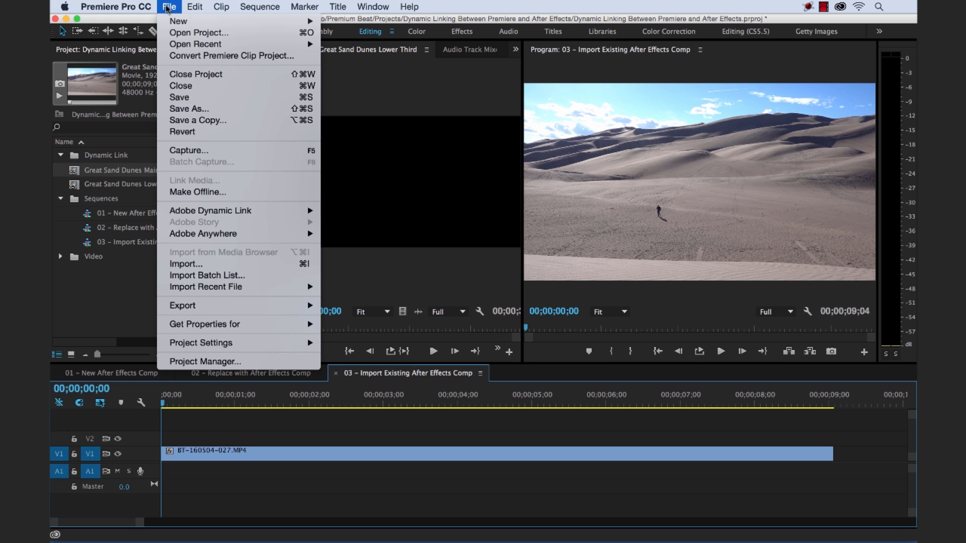
{"action": "mouse_move", "coordinate": [220, 217]}
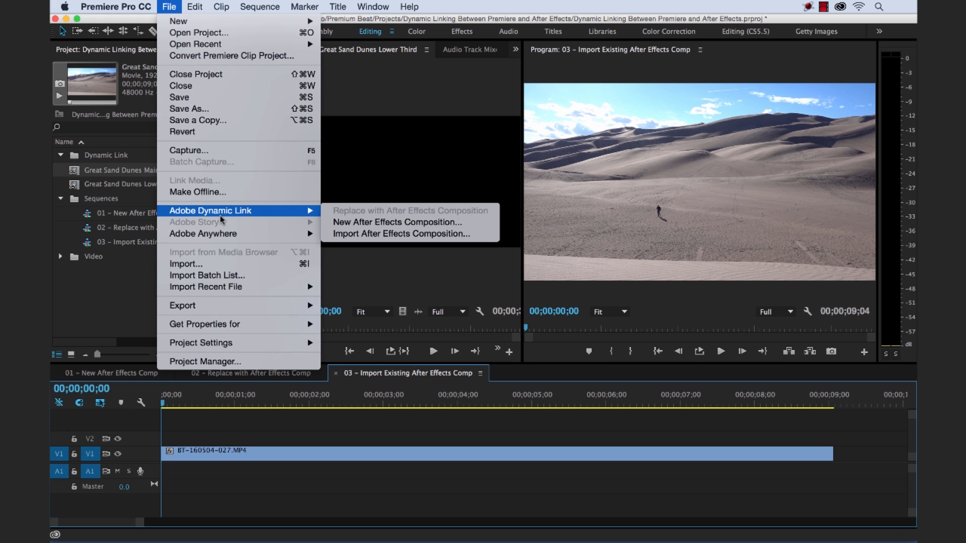
{"action": "mouse_move", "coordinate": [399, 234]}
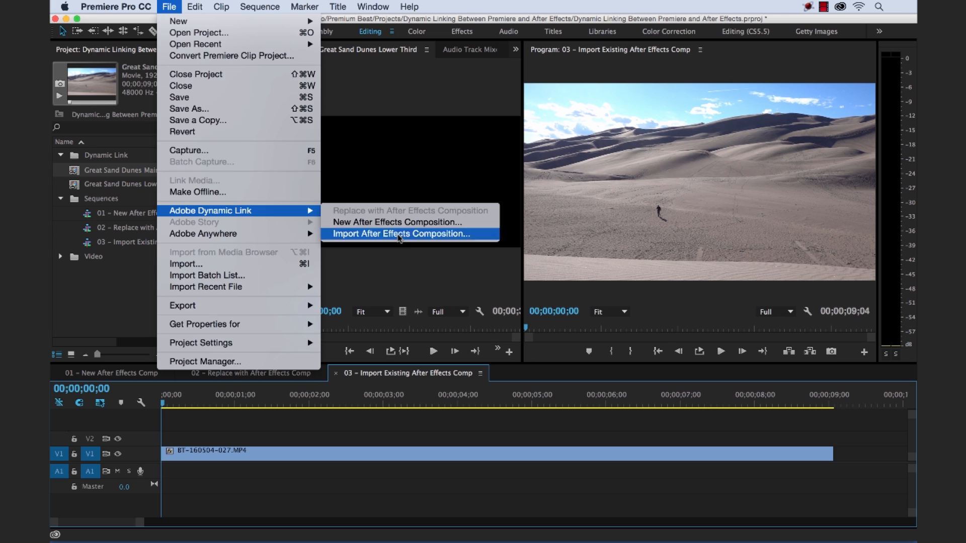
{"action": "left_click", "coordinate": [405, 233]}
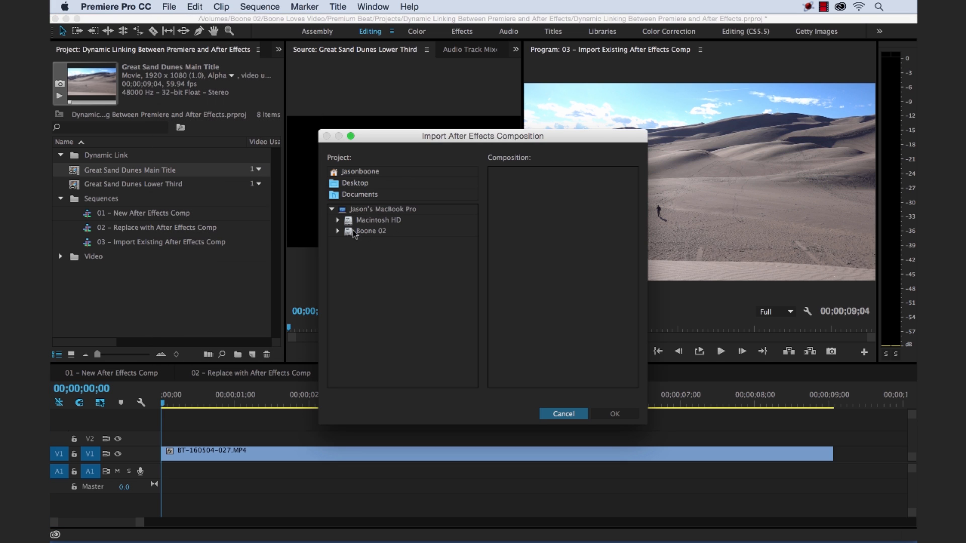
Browse to Great Sand Dunes.aep and import its Great Sand Dunes – Main Title 02 comp
{"action": "left_click", "coordinate": [337, 231]}
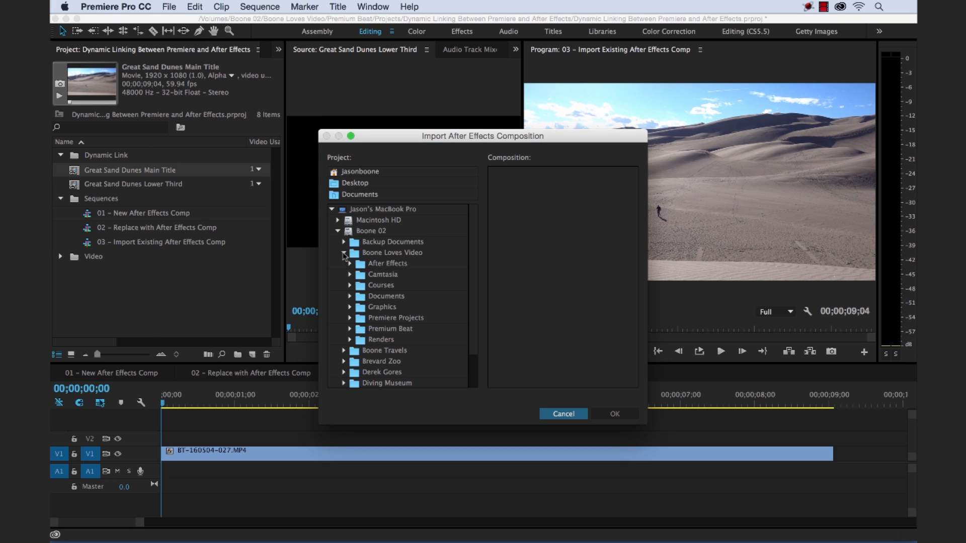
{"action": "left_click", "coordinate": [350, 329]}
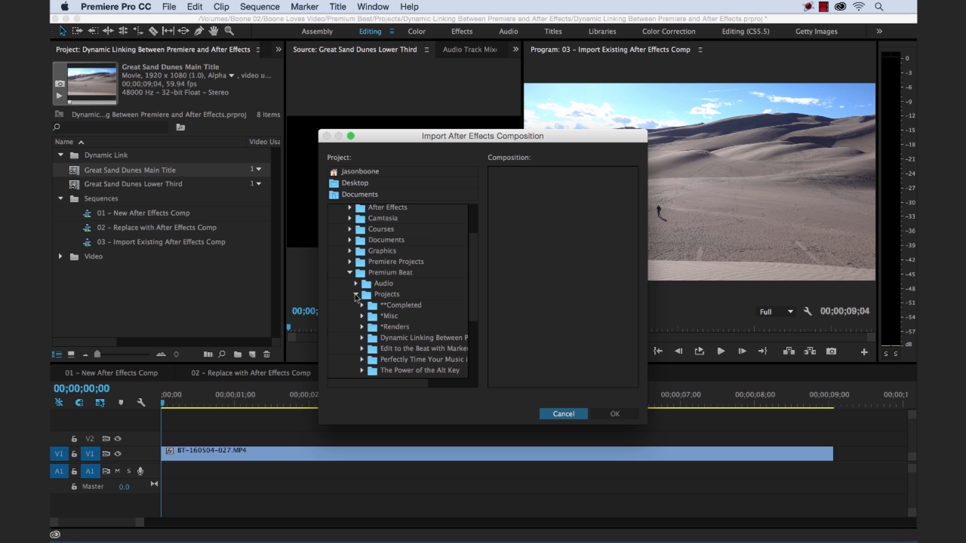
{"action": "left_click", "coordinate": [362, 338]}
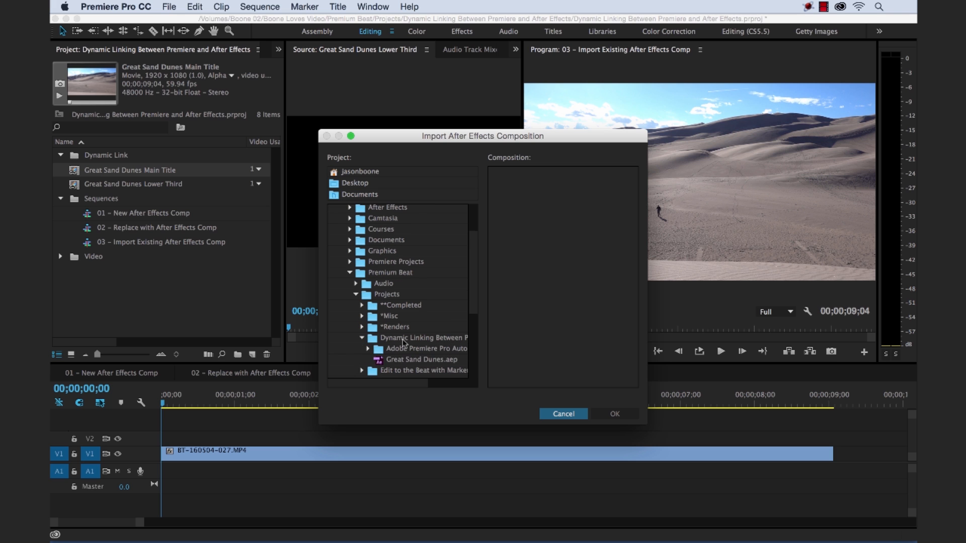
{"action": "scroll", "scroll_direction": "down", "scroll_amount": 3}
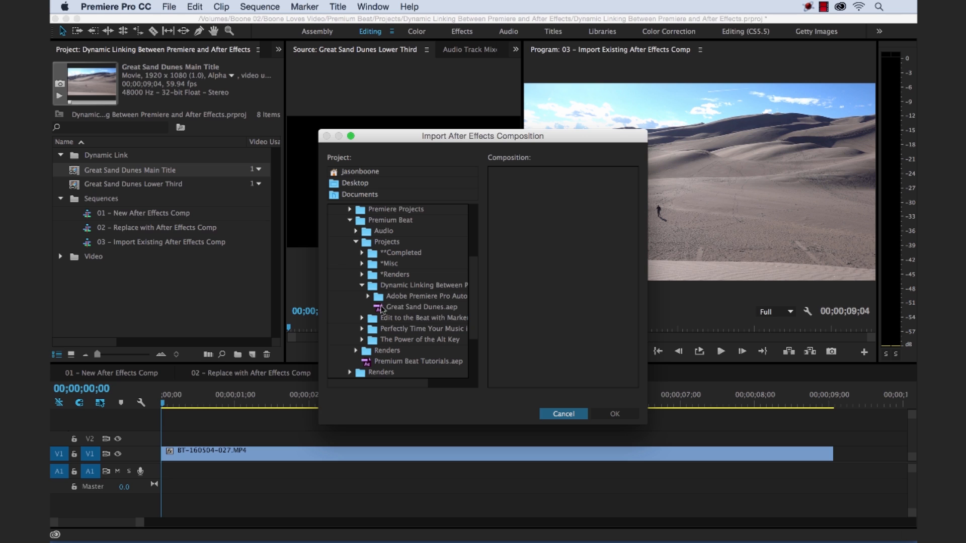
{"action": "mouse_move", "coordinate": [415, 314]}
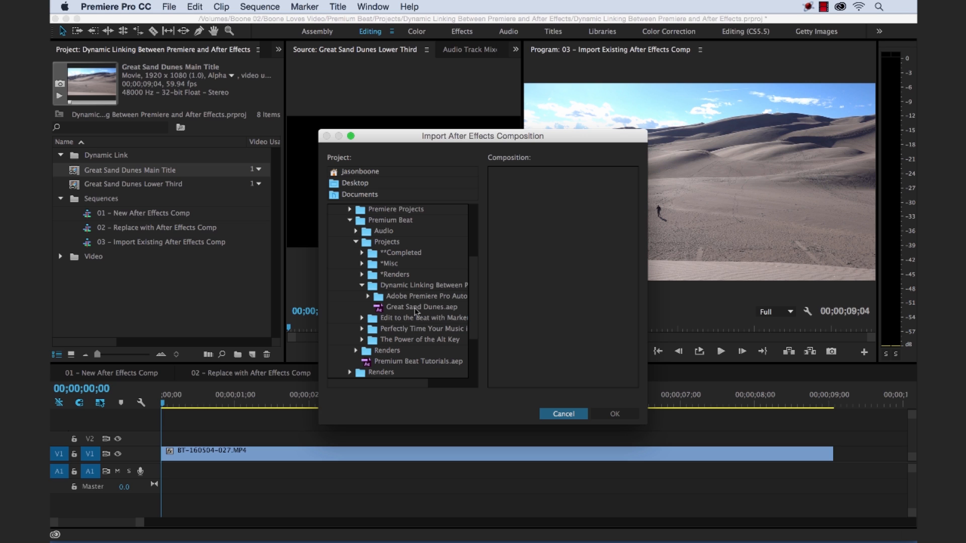
{"action": "left_click", "coordinate": [422, 306]}
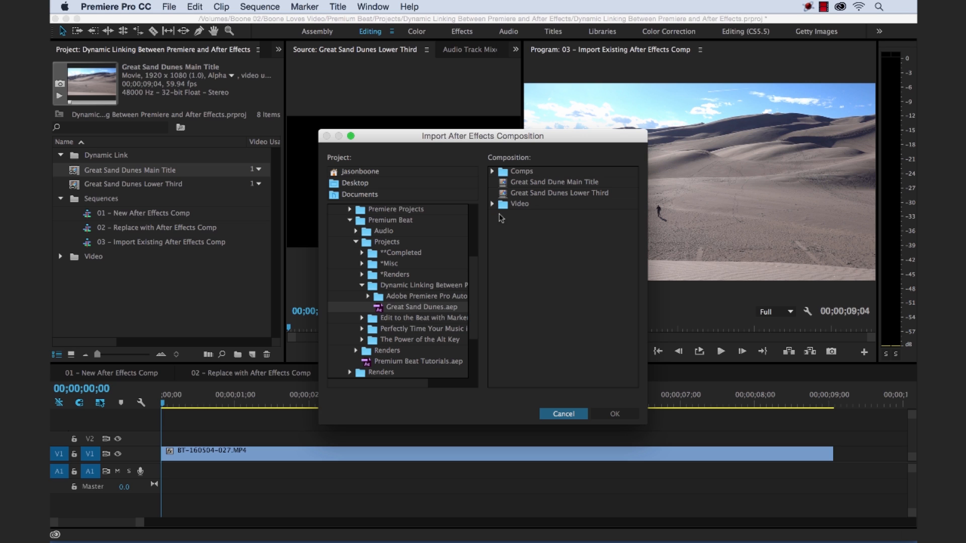
{"action": "left_click", "coordinate": [492, 171]}
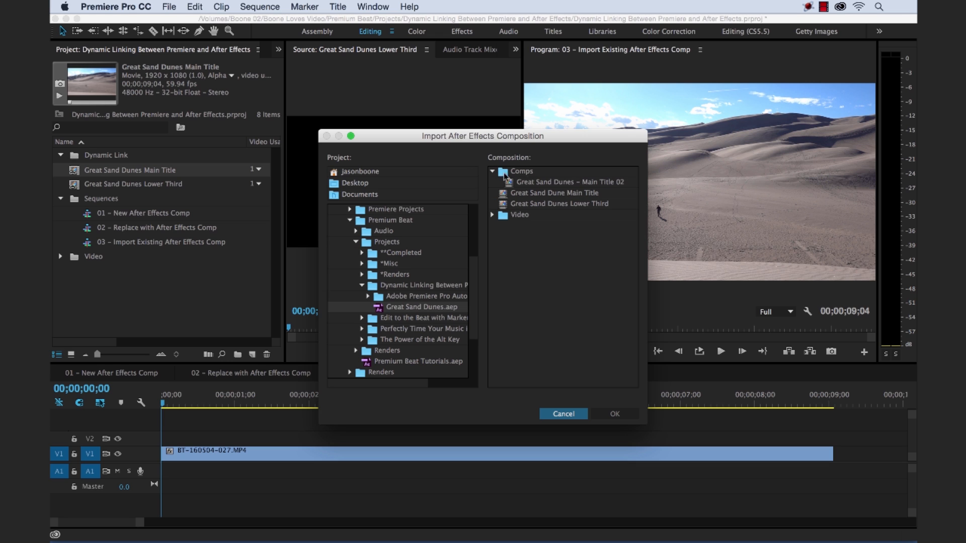
{"action": "mouse_move", "coordinate": [540, 186]}
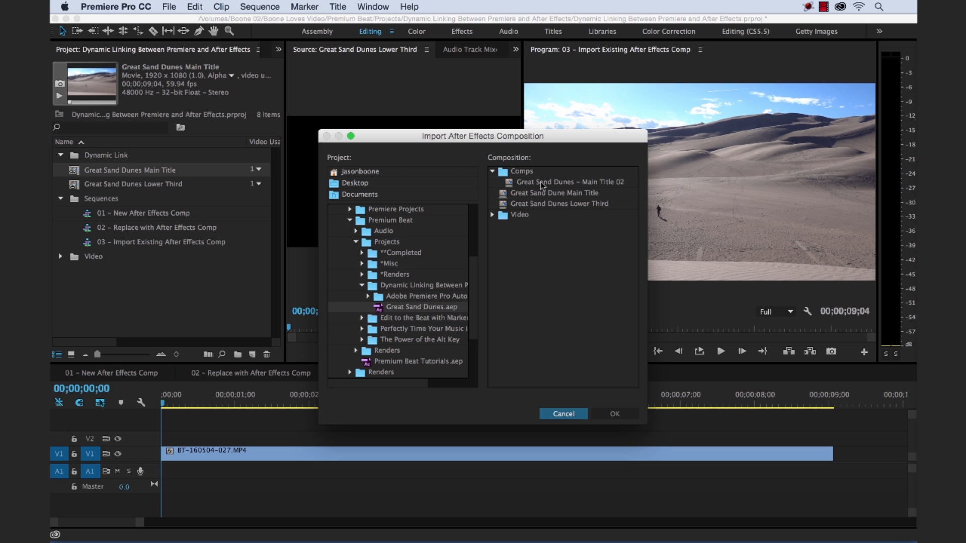
{"action": "left_click", "coordinate": [569, 181]}
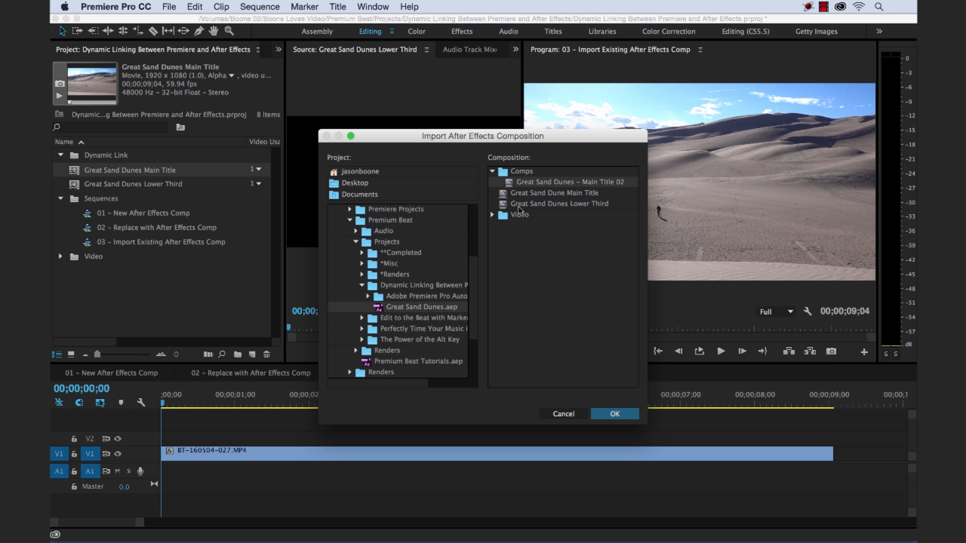
{"action": "mouse_move", "coordinate": [604, 335]}
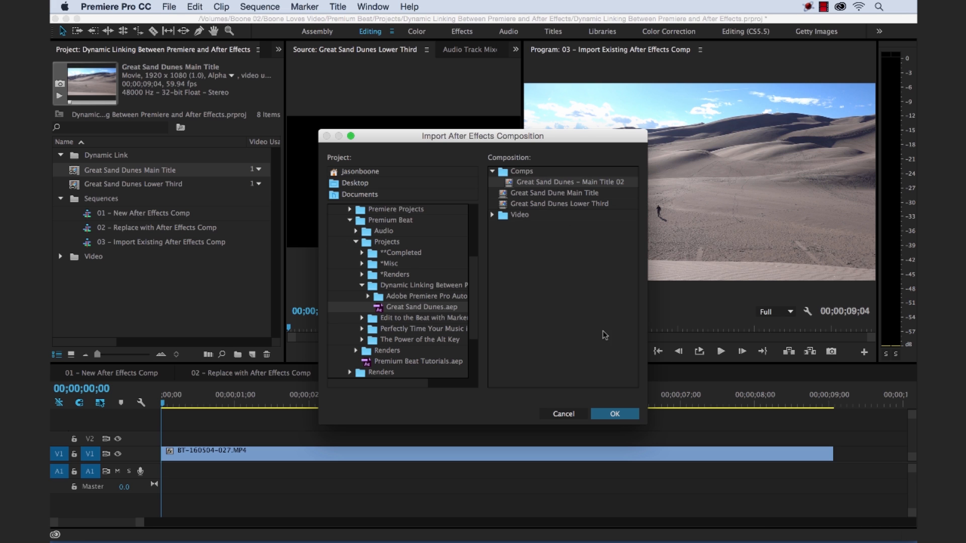
{"action": "left_click", "coordinate": [614, 413]}
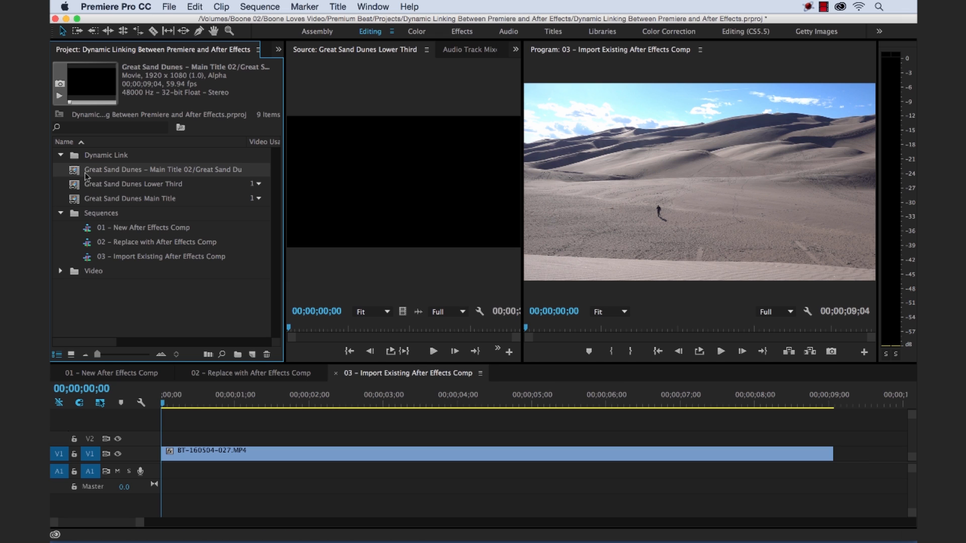
{"action": "mouse_move", "coordinate": [214, 179]}
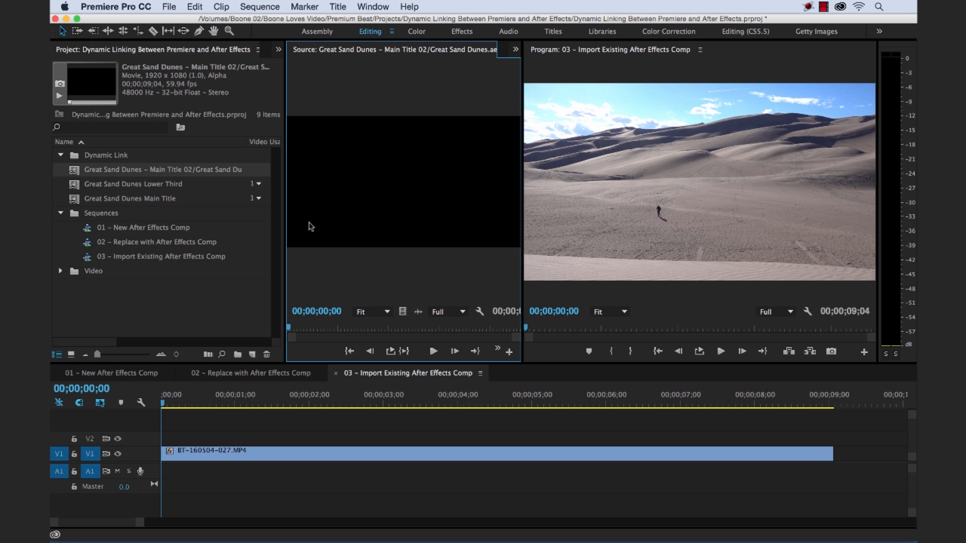
{"action": "mouse_move", "coordinate": [322, 333]}
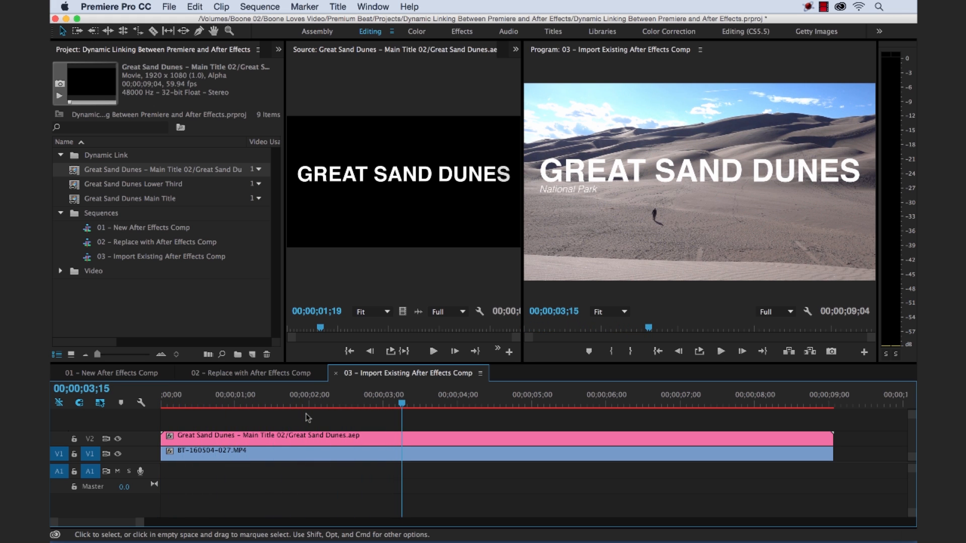
{"action": "mouse_move", "coordinate": [366, 431]}
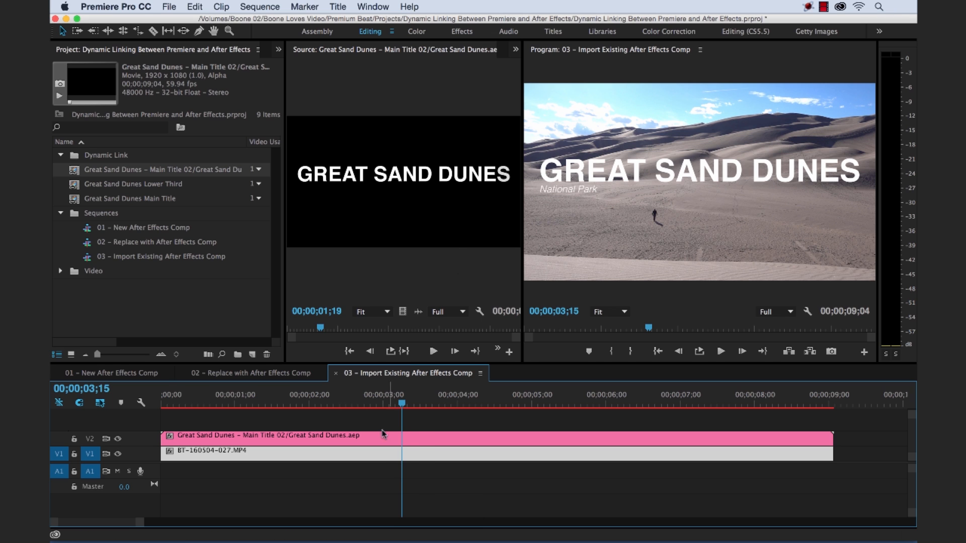
{"action": "mouse_move", "coordinate": [376, 486]}
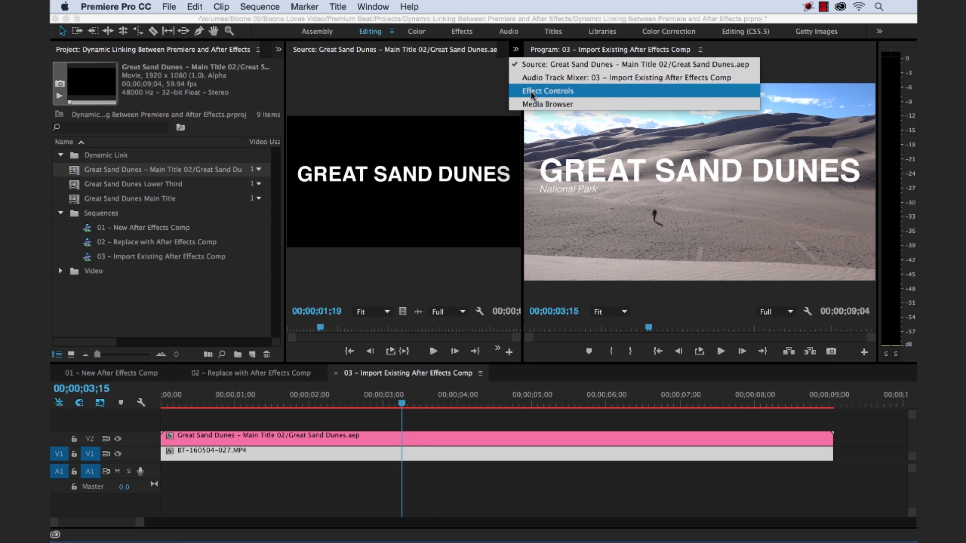
Show Effect Controls, deselect the clips and play sequence 03 from the start
{"action": "left_click", "coordinate": [547, 90]}
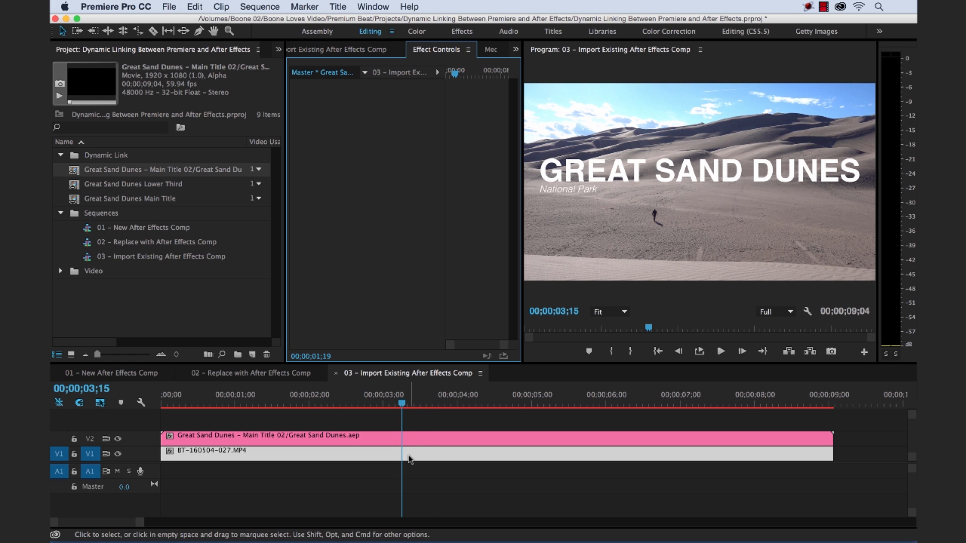
{"action": "left_click", "coordinate": [240, 453]}
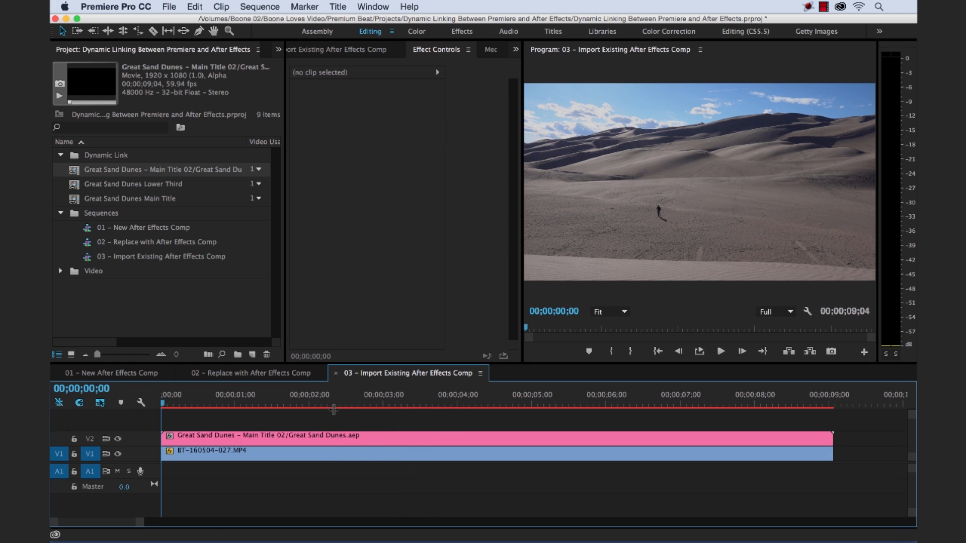
{"action": "left_click", "coordinate": [720, 351]}
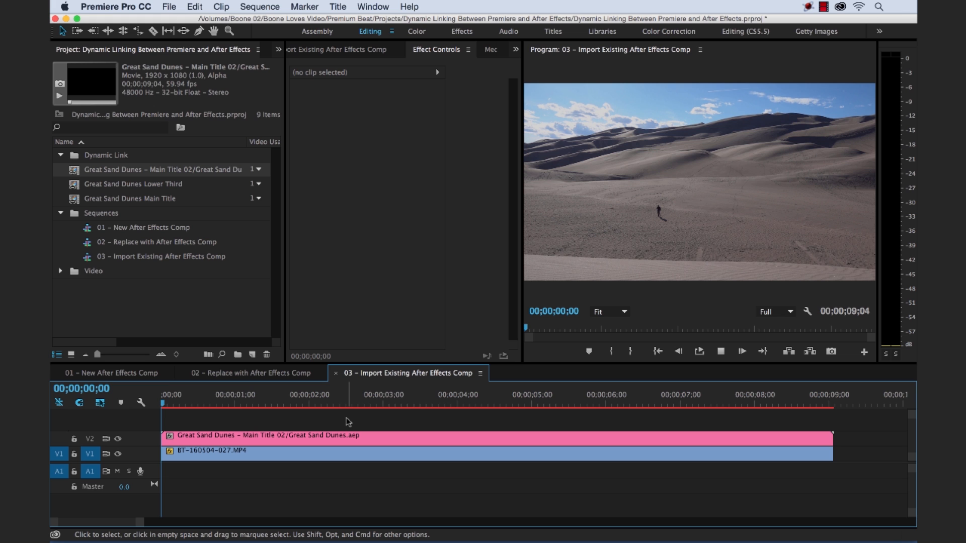
{"action": "left_click", "coordinate": [221, 401]}
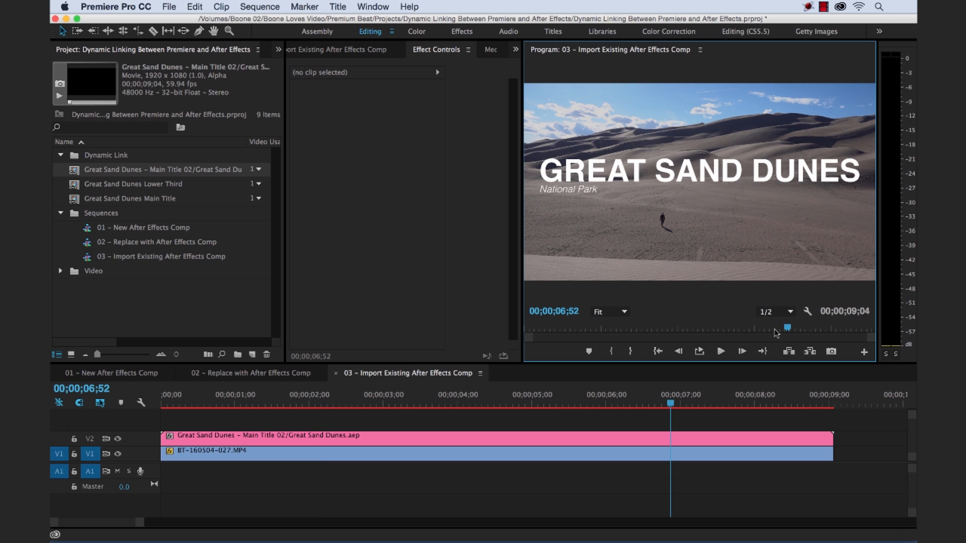
{"action": "mouse_move", "coordinate": [467, 392]}
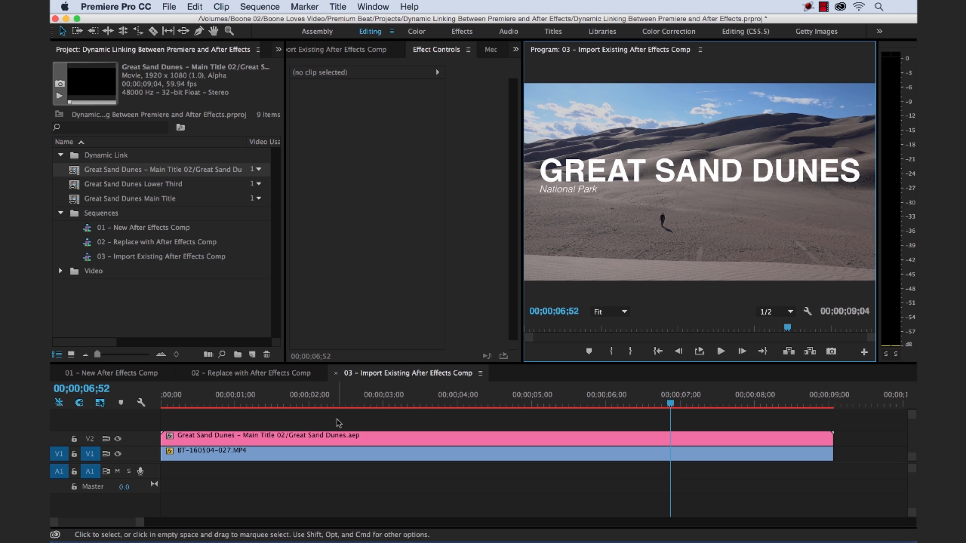
Stay in Premiere and open the 02 – Replace with After Effects Comp timeline
{"action": "key", "text": "cmd+tab"}
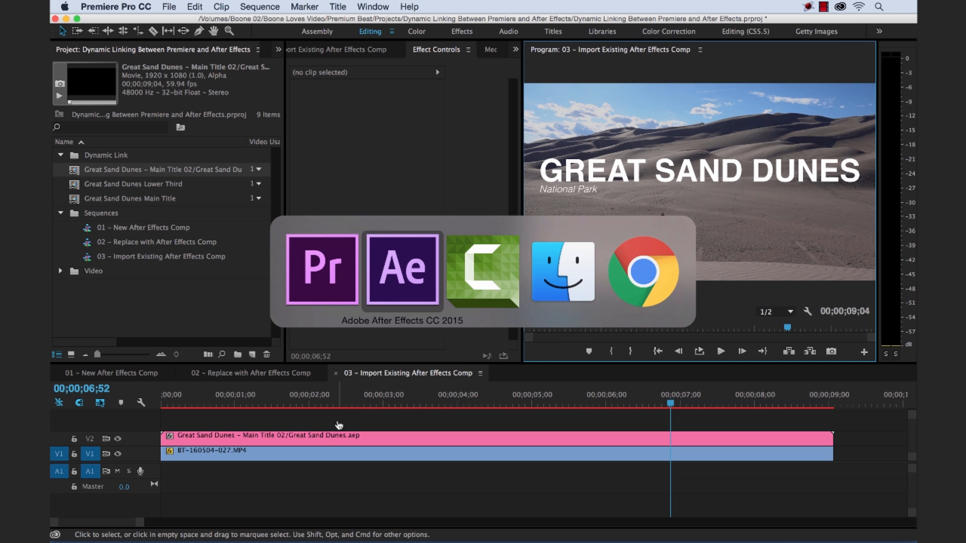
{"action": "left_click", "coordinate": [401, 270]}
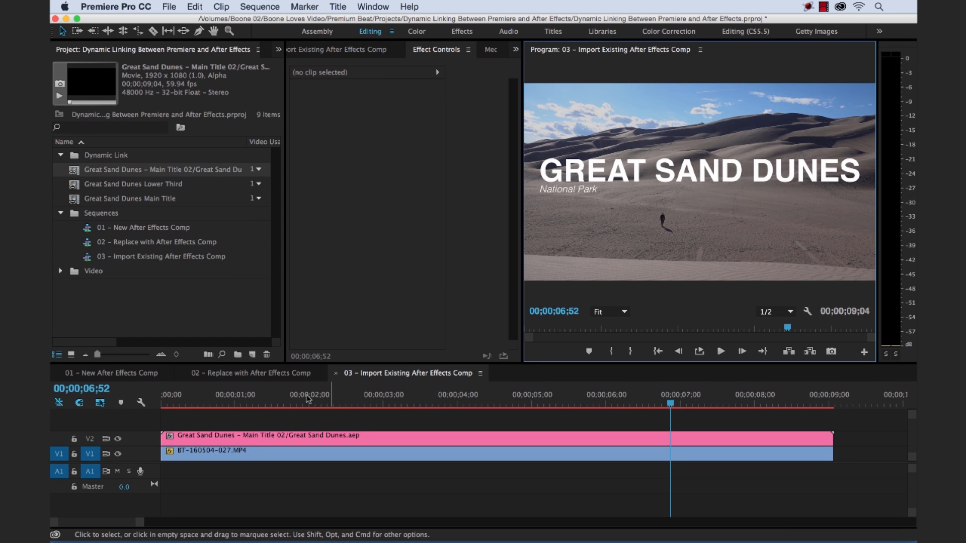
{"action": "left_click", "coordinate": [250, 372]}
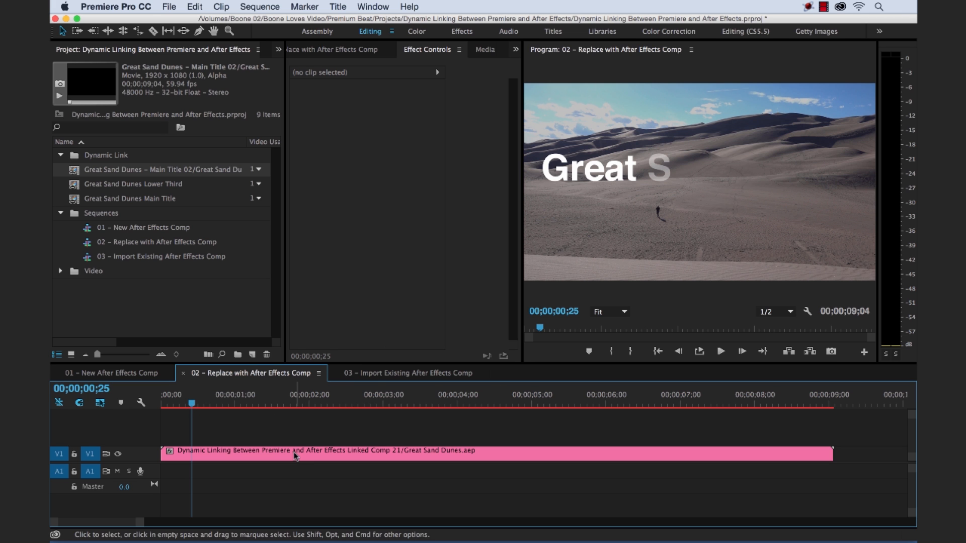
{"action": "mouse_move", "coordinate": [265, 461]}
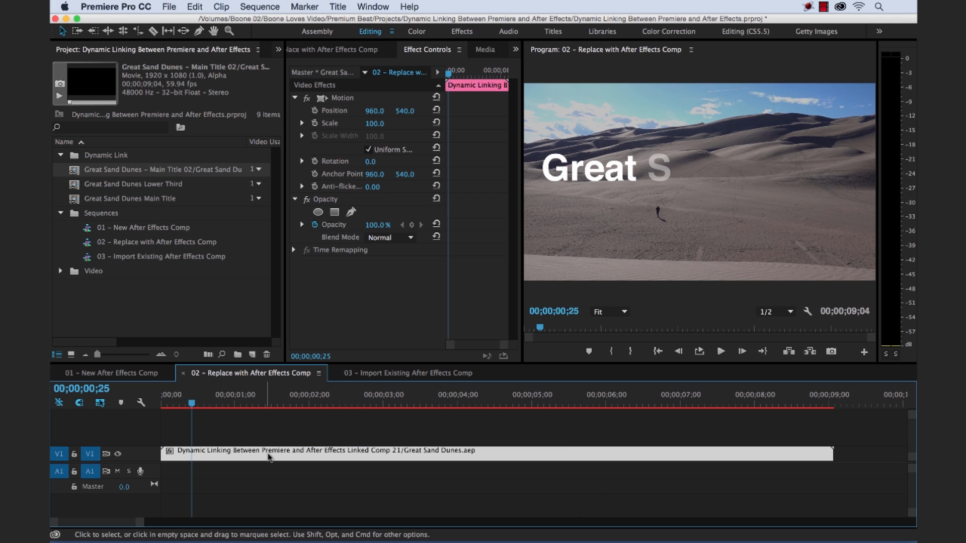
Open the linked Great Sand Dunes comp clip on V1 in After Effects via Edit Original
{"action": "right_click", "coordinate": [269, 458]}
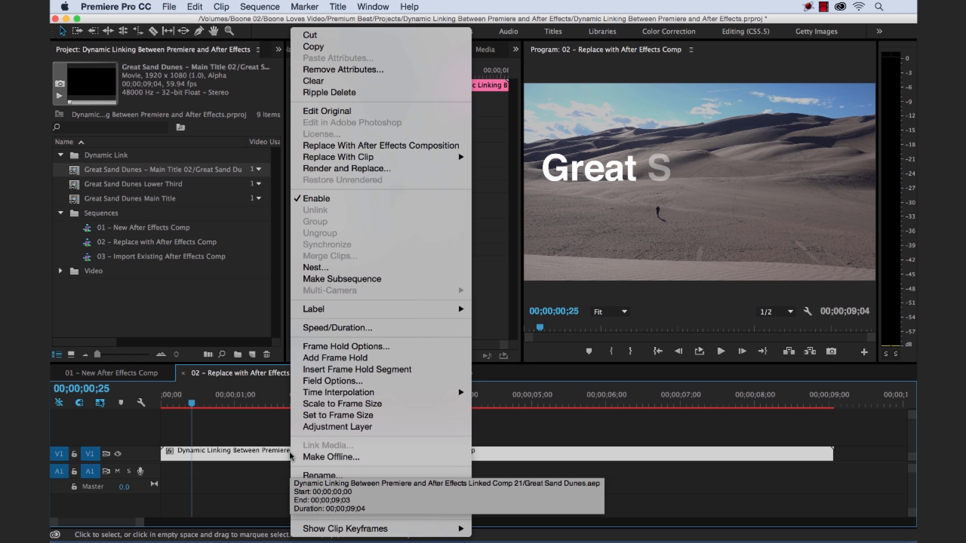
{"action": "mouse_move", "coordinate": [338, 392]}
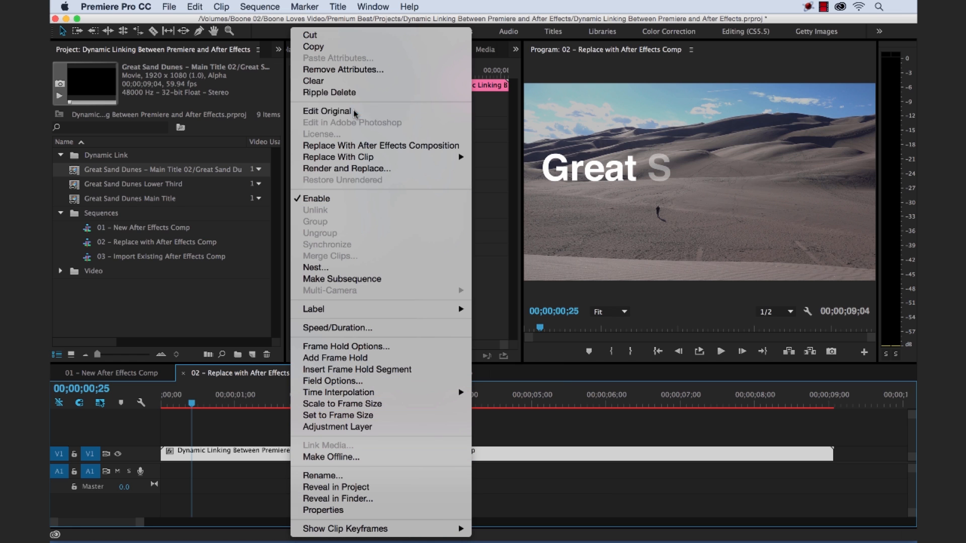
{"action": "left_click", "coordinate": [327, 111]}
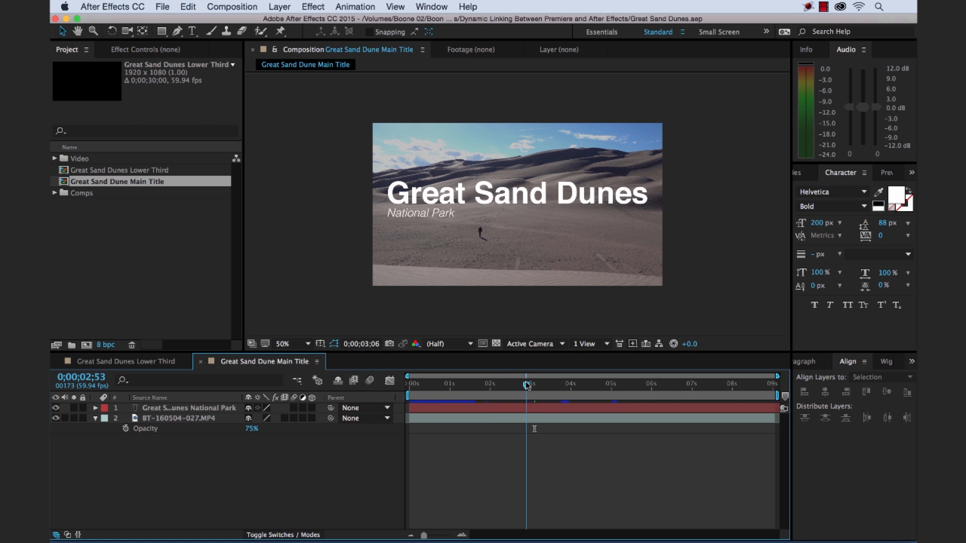
Scrub the Great Sand Dune Main Title comp back to 0;00;02;25
{"action": "left_click_drag", "start_coordinate": [527, 384], "coordinate": [507, 384]}
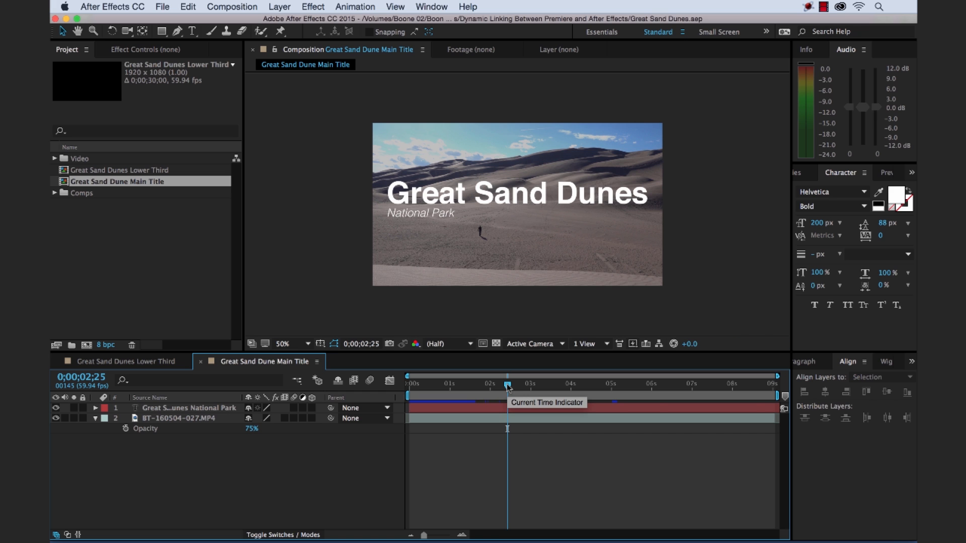
{"action": "mouse_move", "coordinate": [619, 469]}
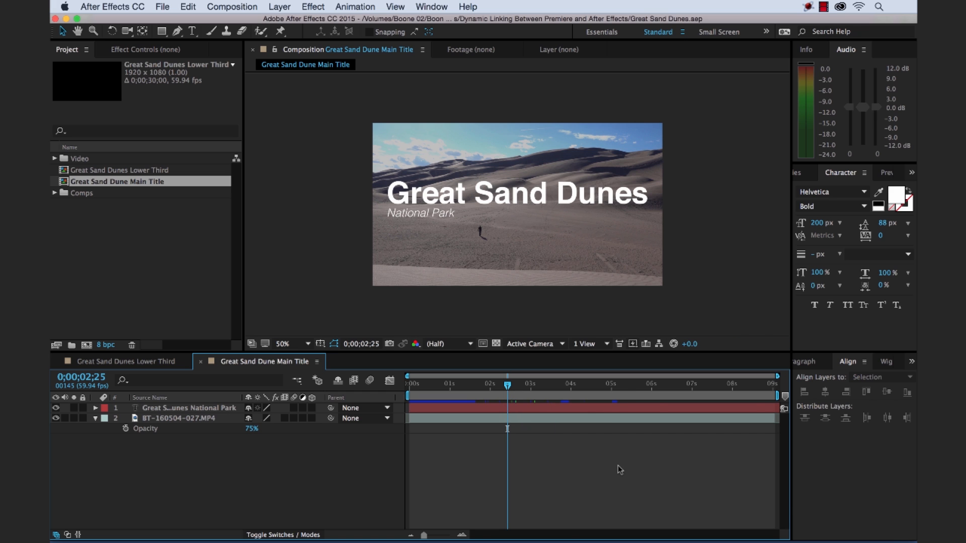